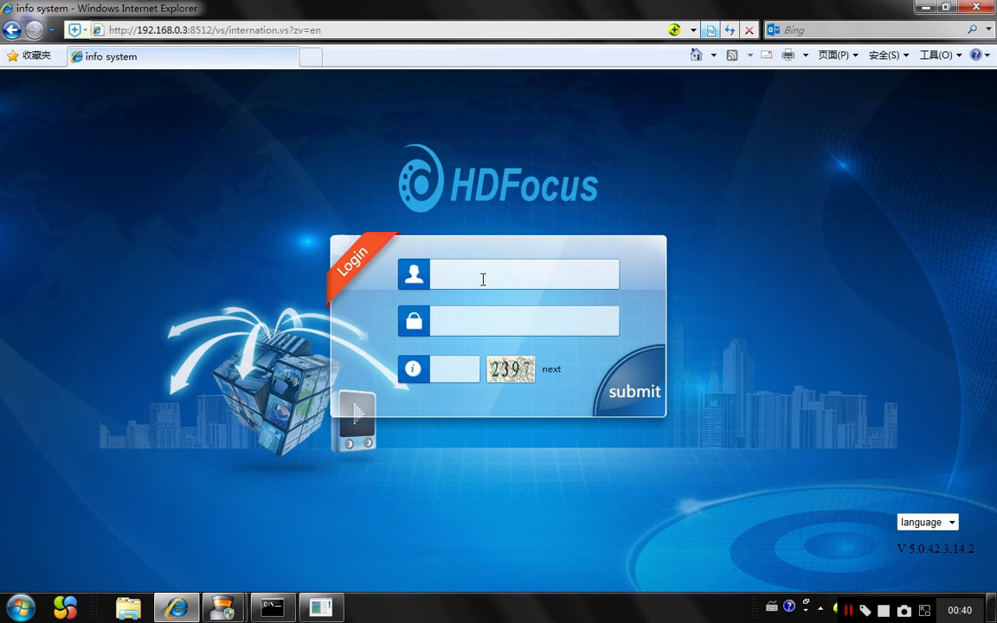
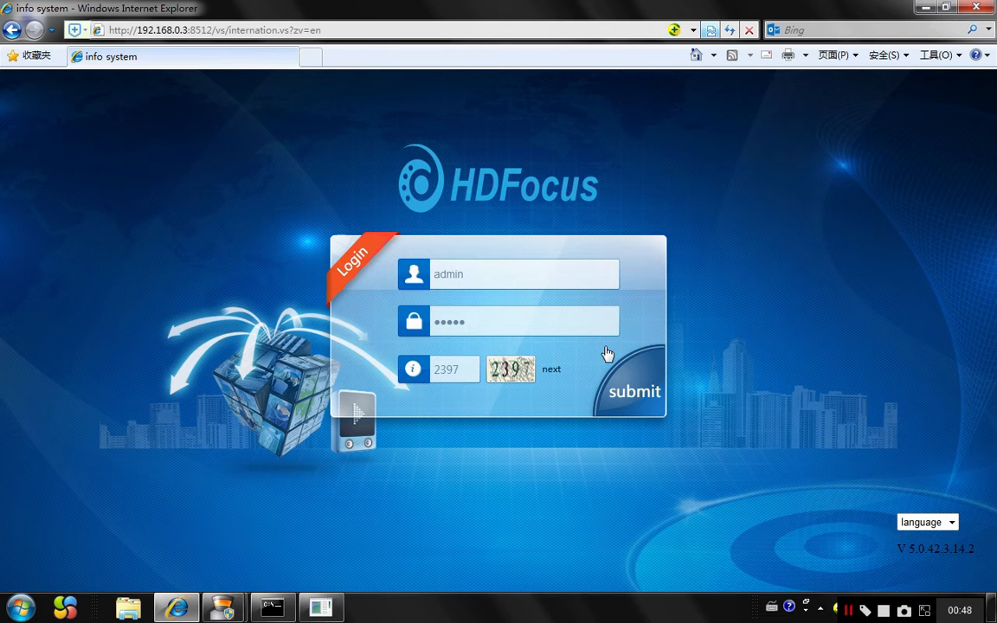
Log in as admin with the password and verification code to reach the home dashboard
left_click(633, 391)
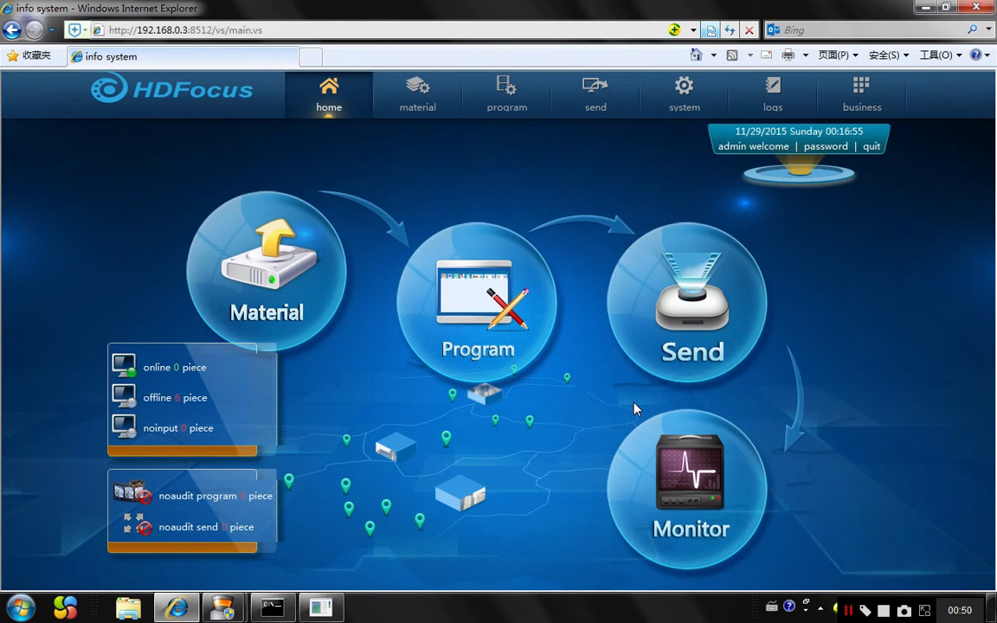
mouse_move(401, 346)
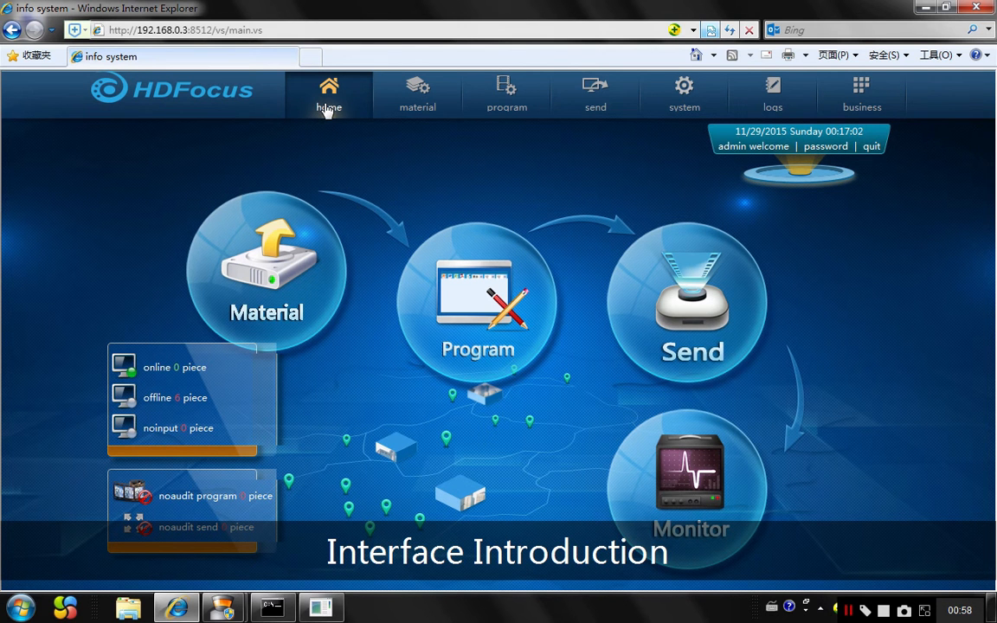
mouse_move(595, 96)
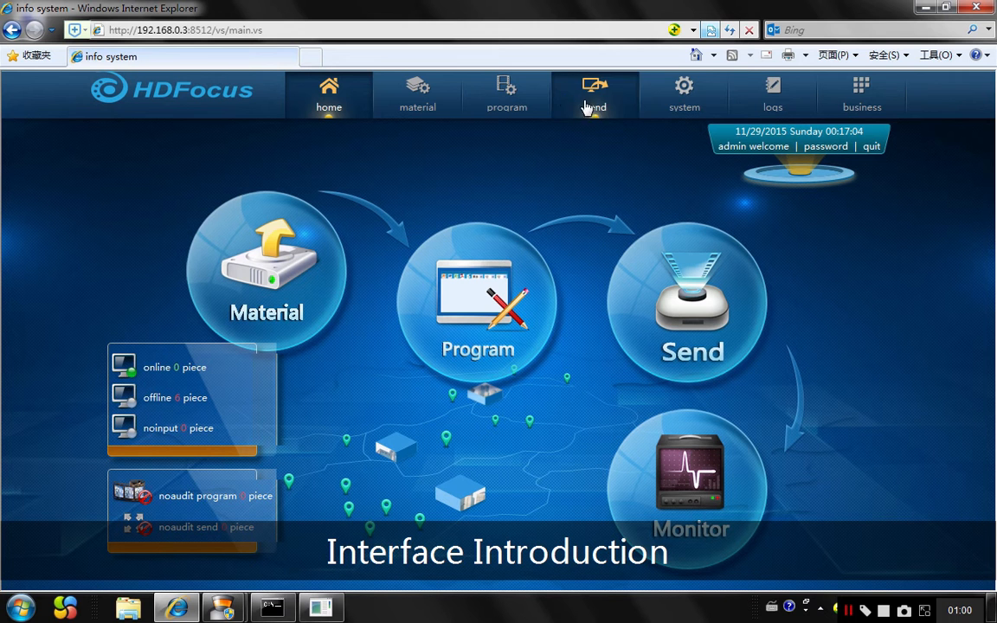
mouse_move(772, 96)
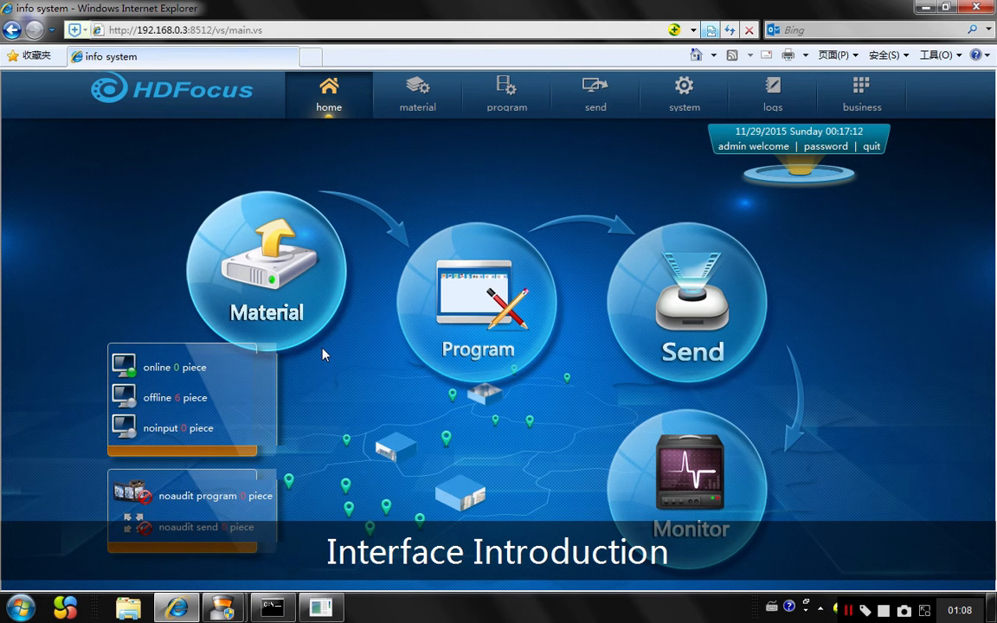
mouse_move(291, 294)
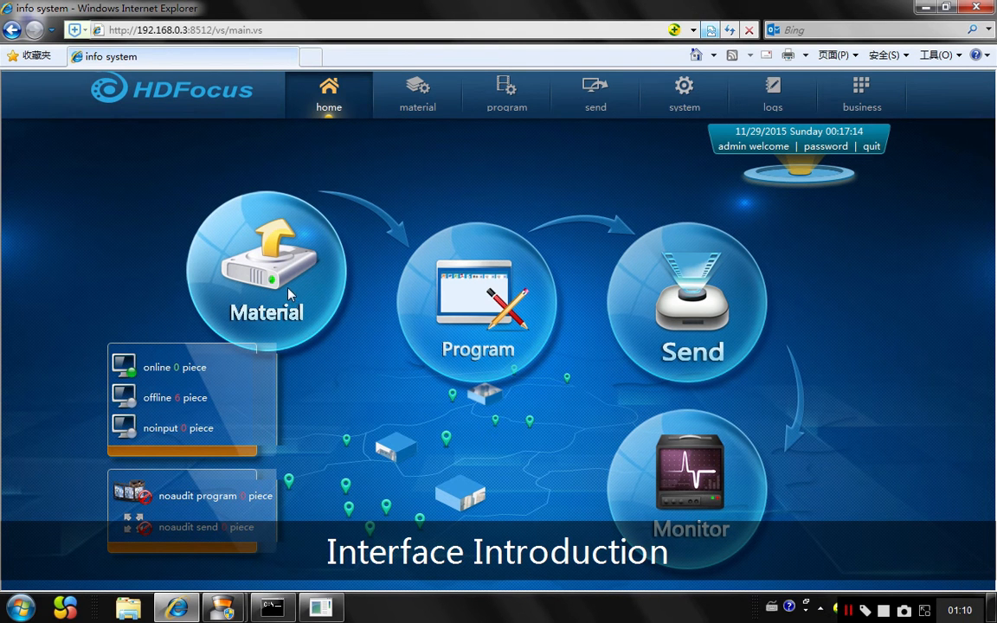
mouse_move(474, 326)
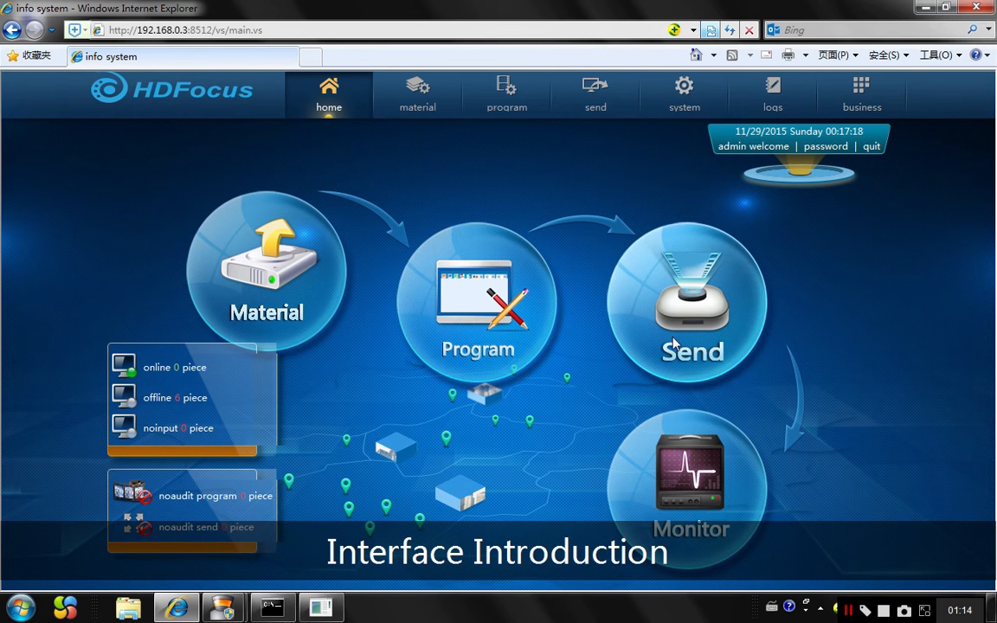
mouse_move(734, 343)
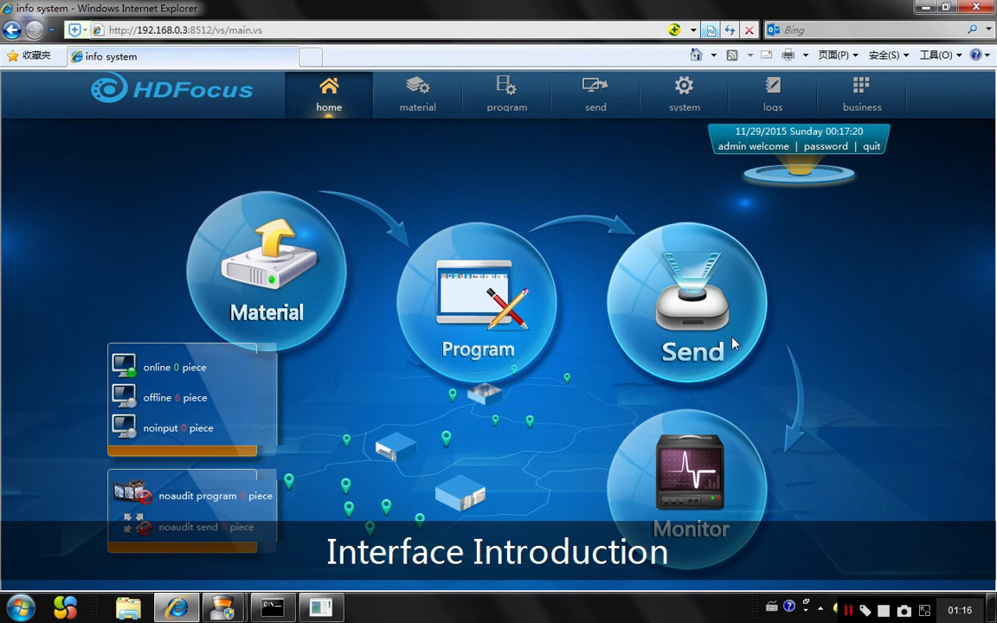
mouse_move(686, 530)
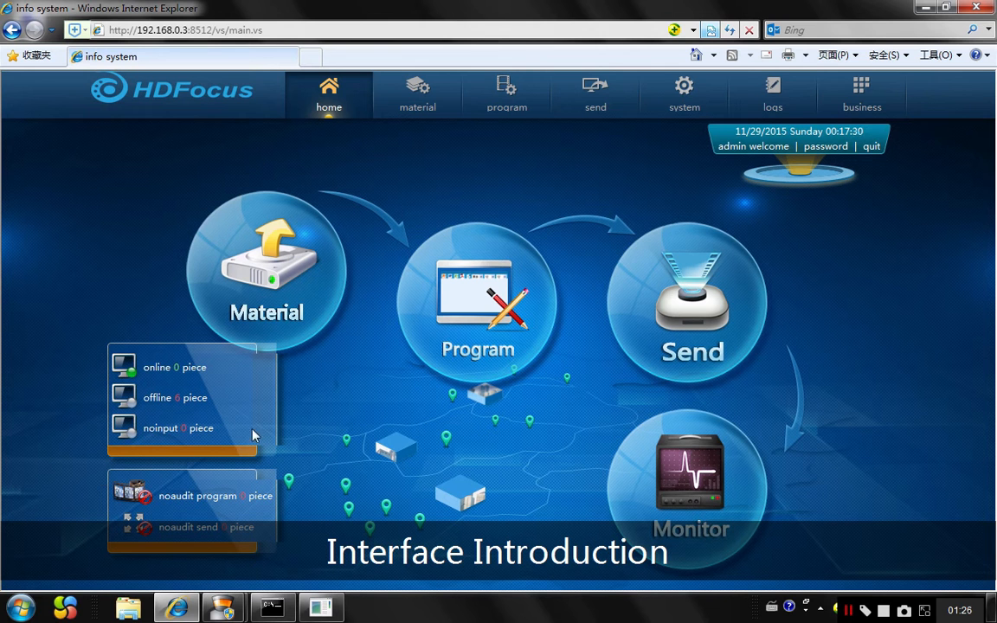
mouse_move(164, 386)
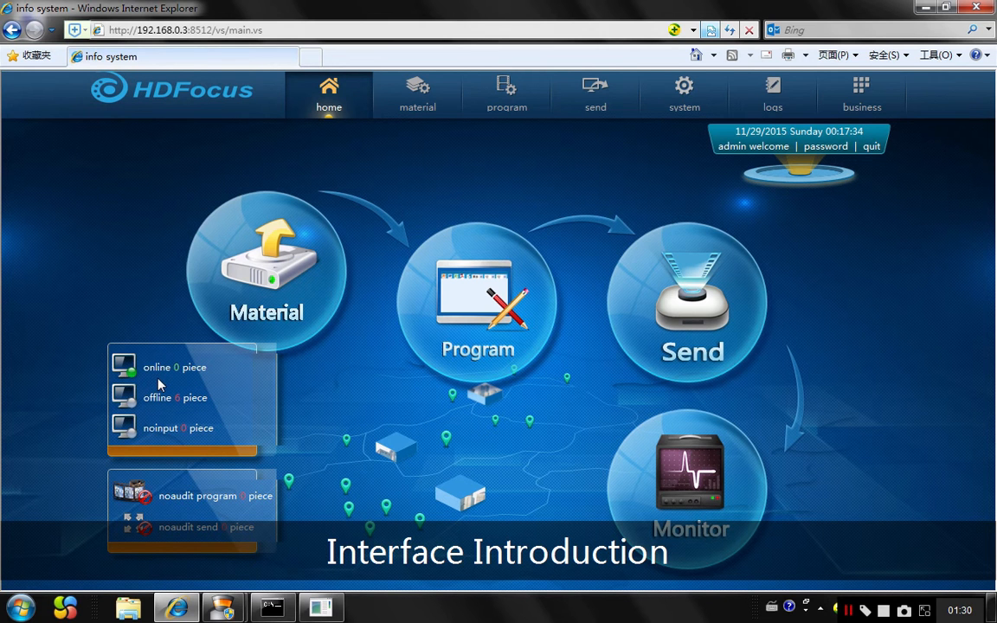
mouse_move(165, 382)
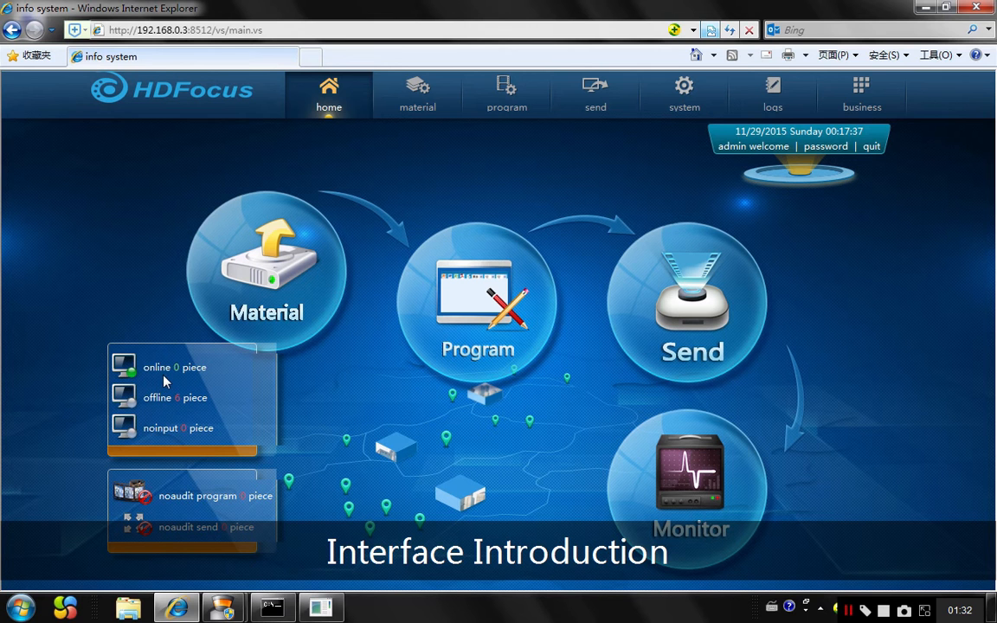
mouse_move(165, 412)
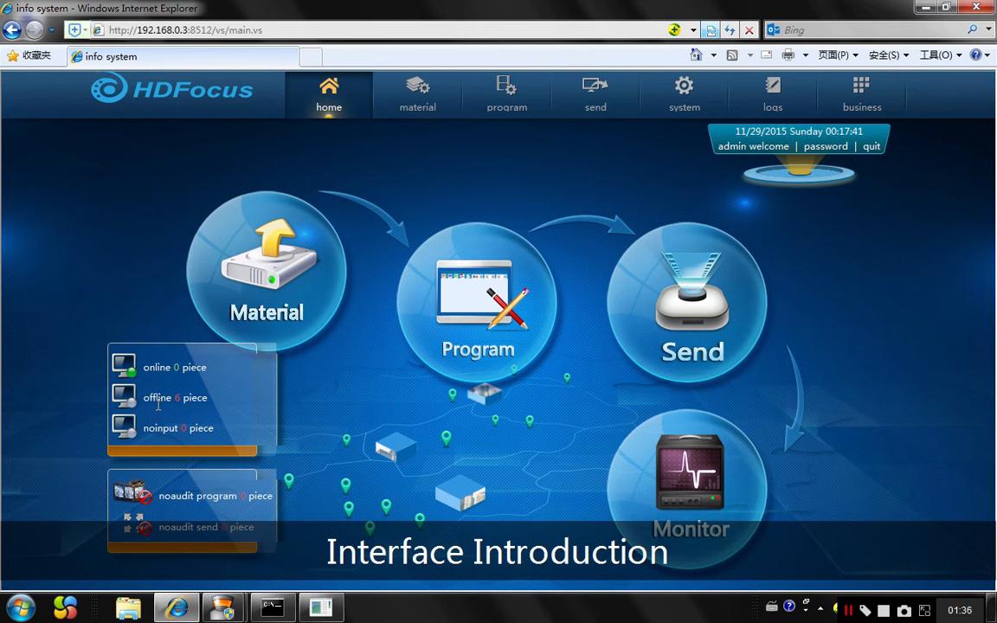
mouse_move(173, 381)
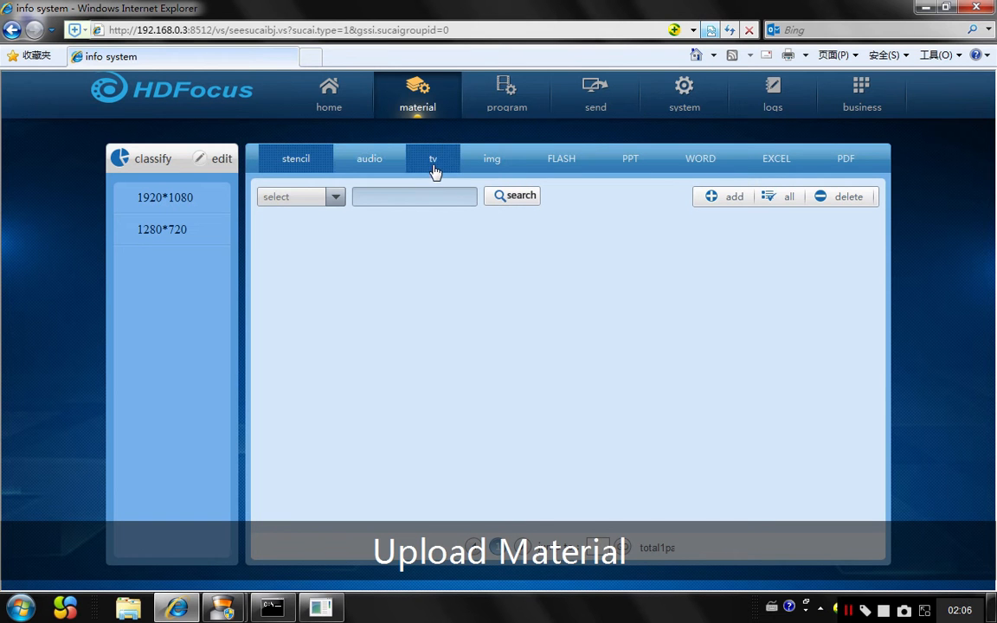
Show the tv video material list and start adding a new video material
left_click(491, 159)
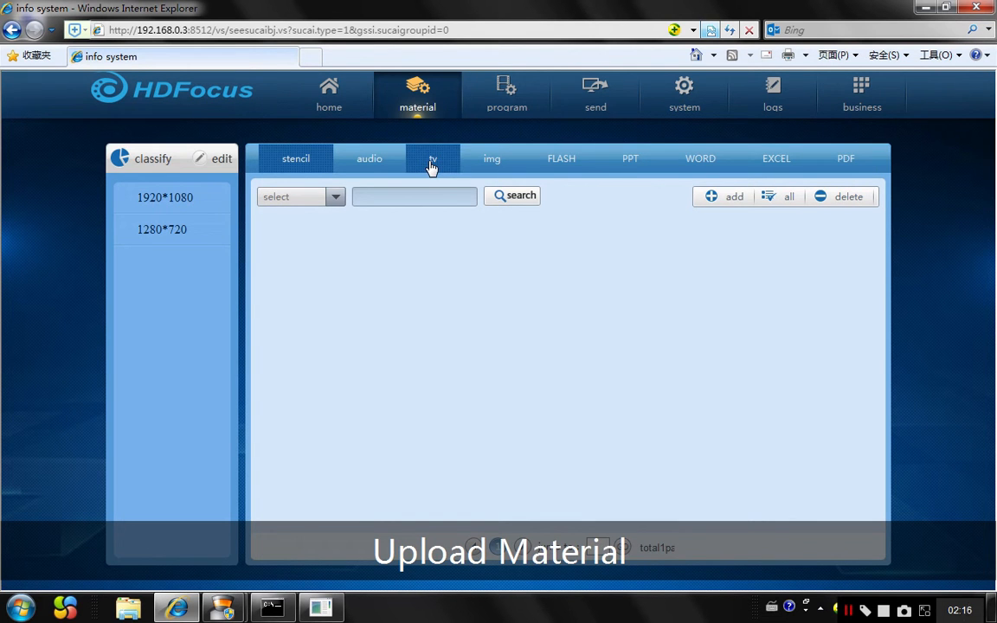
left_click(433, 159)
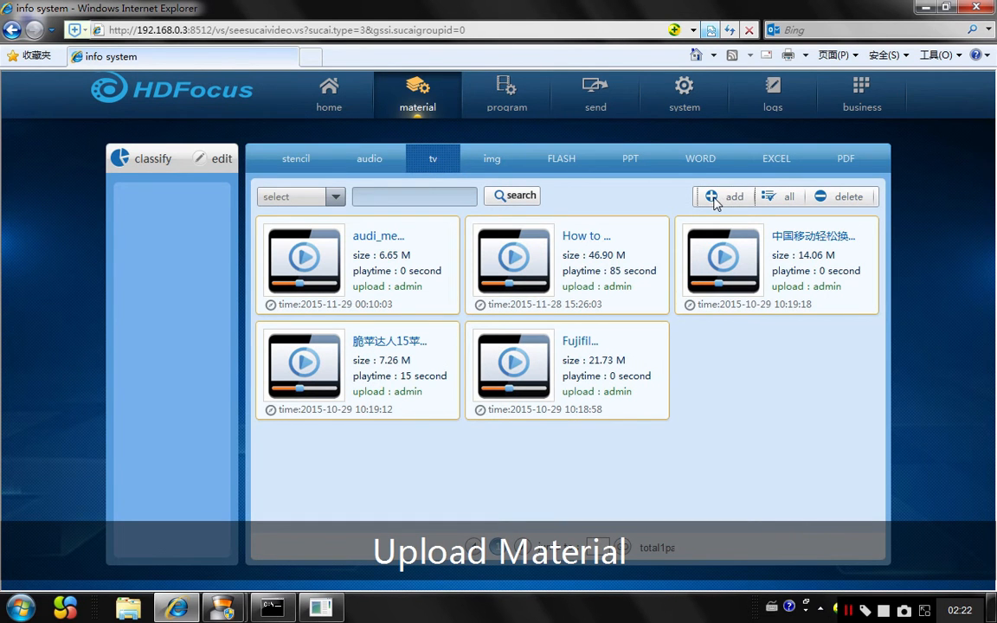
left_click(734, 197)
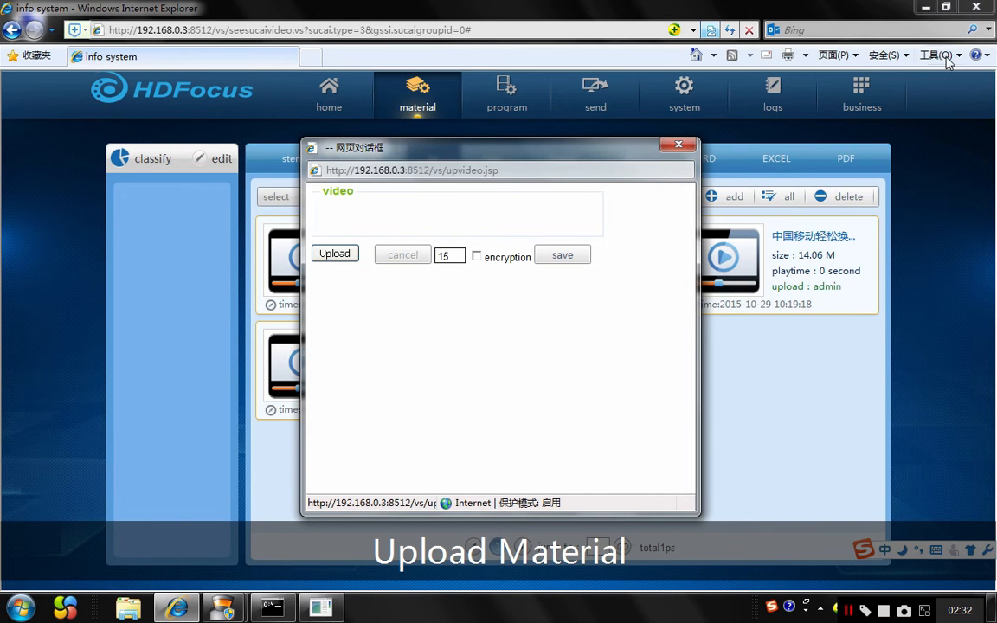
left_click(936, 54)
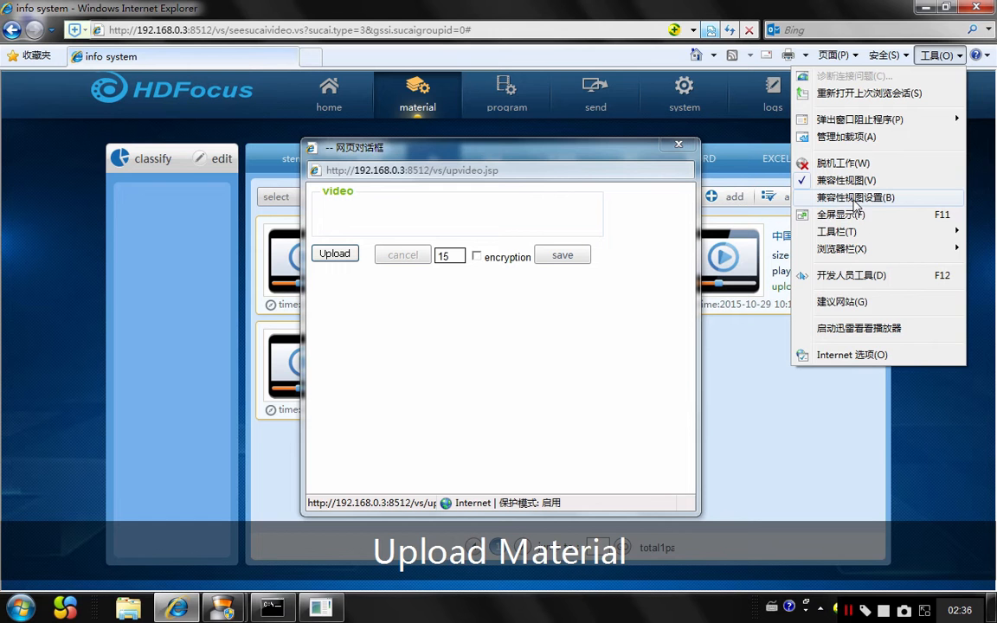
left_click(855, 197)
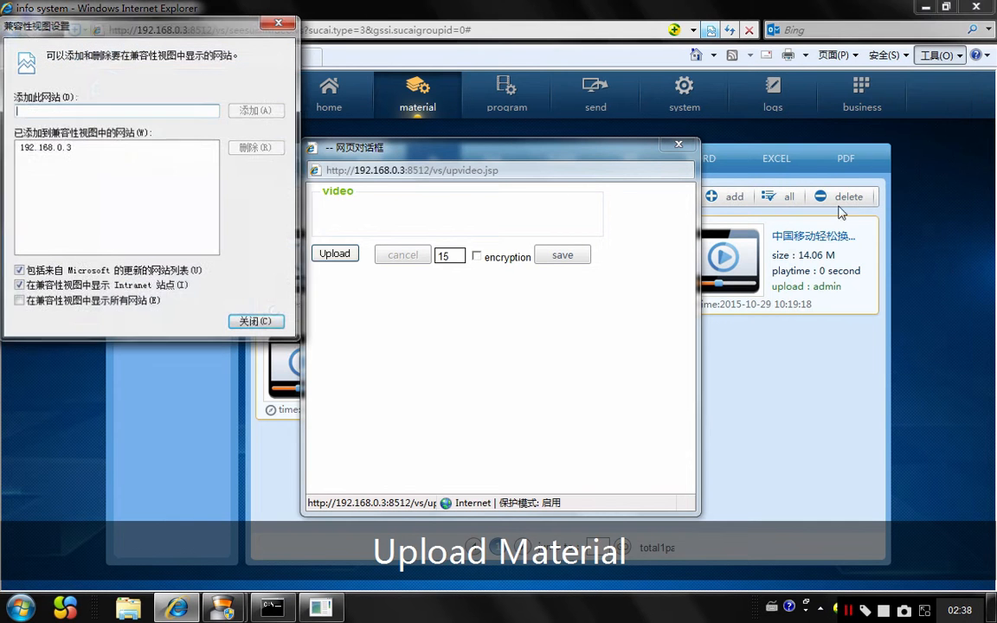
left_click(45, 148)
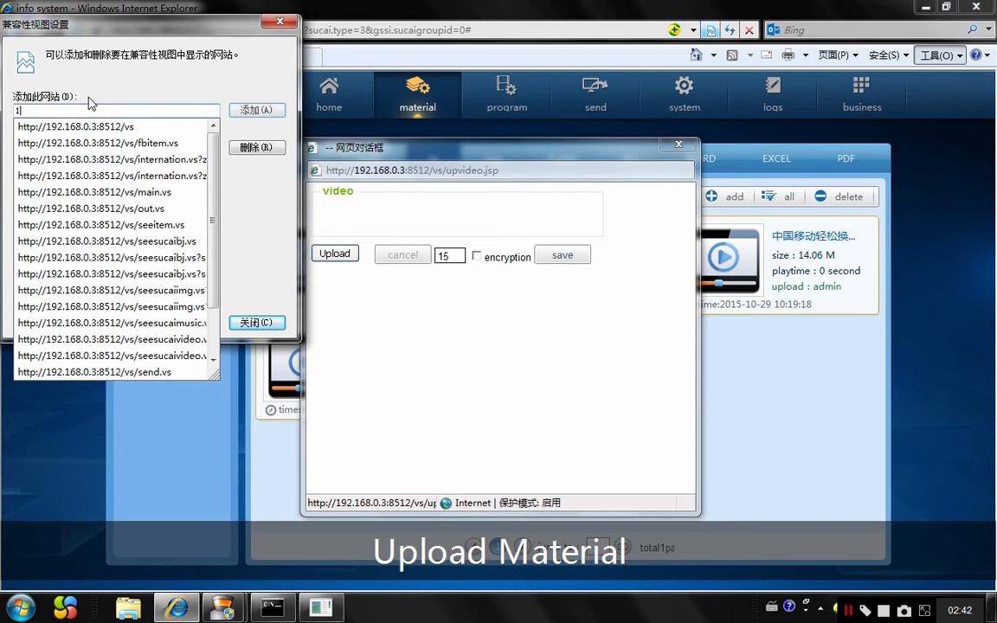
type("92.")
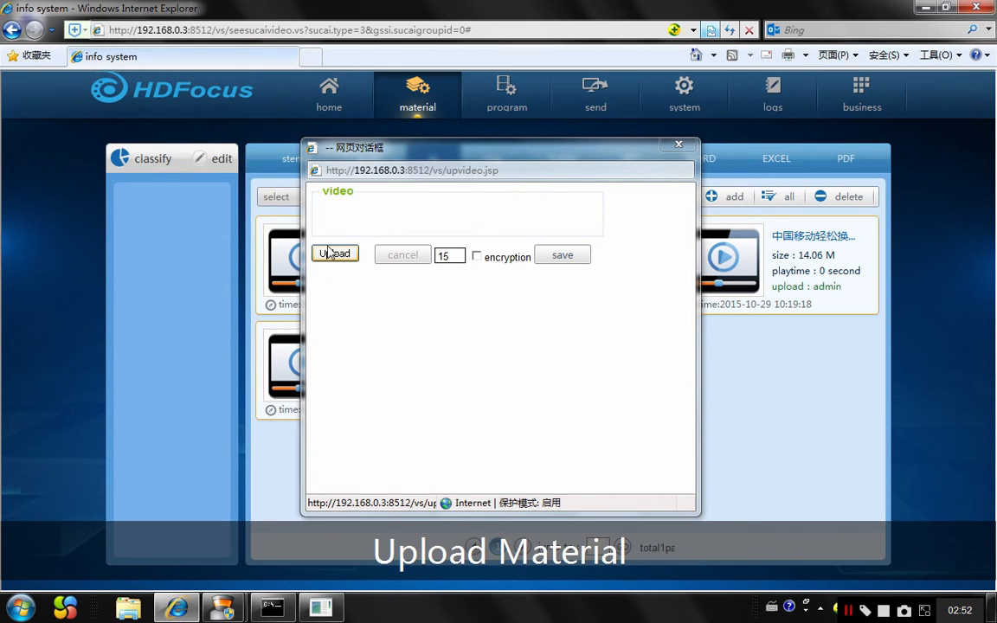
Upload the Audi video from the WORK (D:) drive and save it into the tv material list
left_click(334, 253)
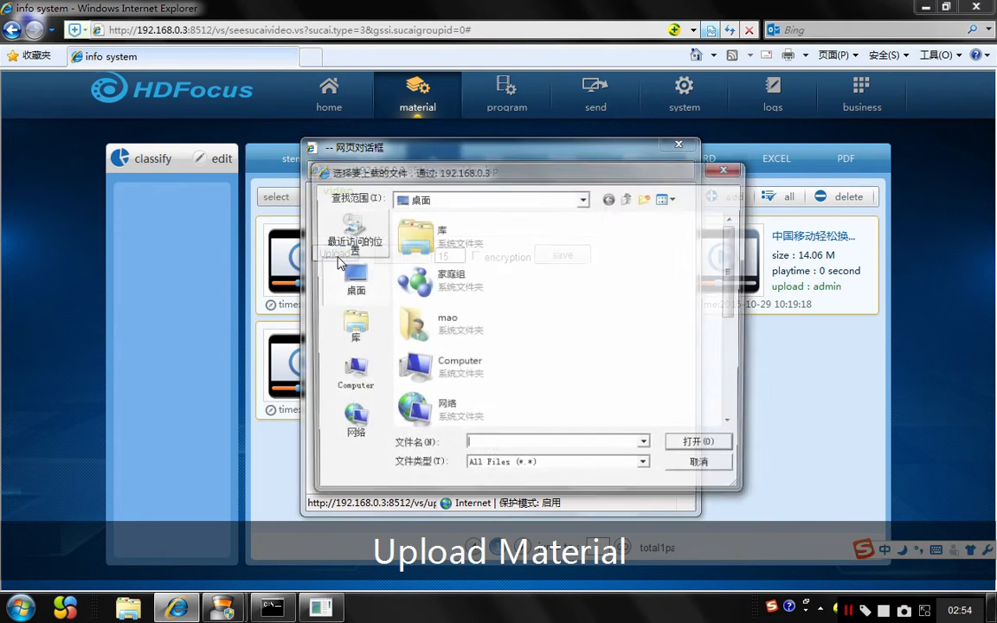
left_click(350, 378)
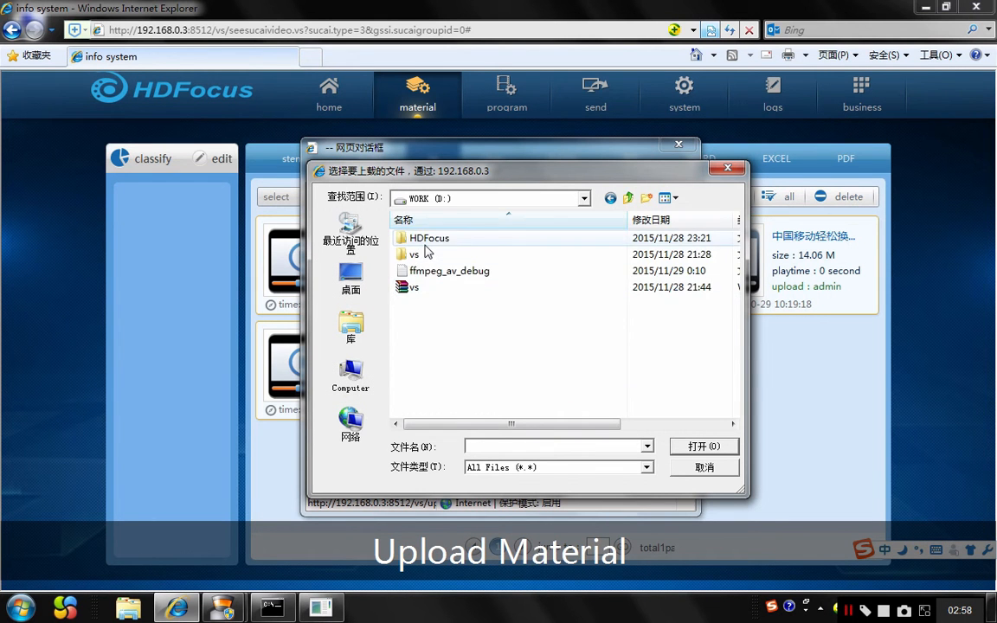
double_click(429, 237)
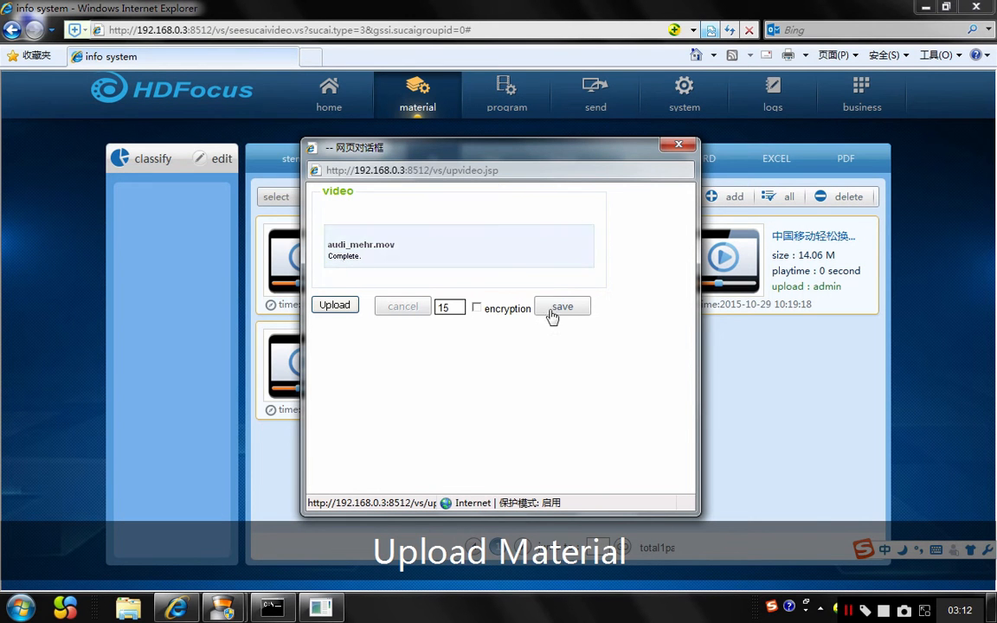
left_click(560, 306)
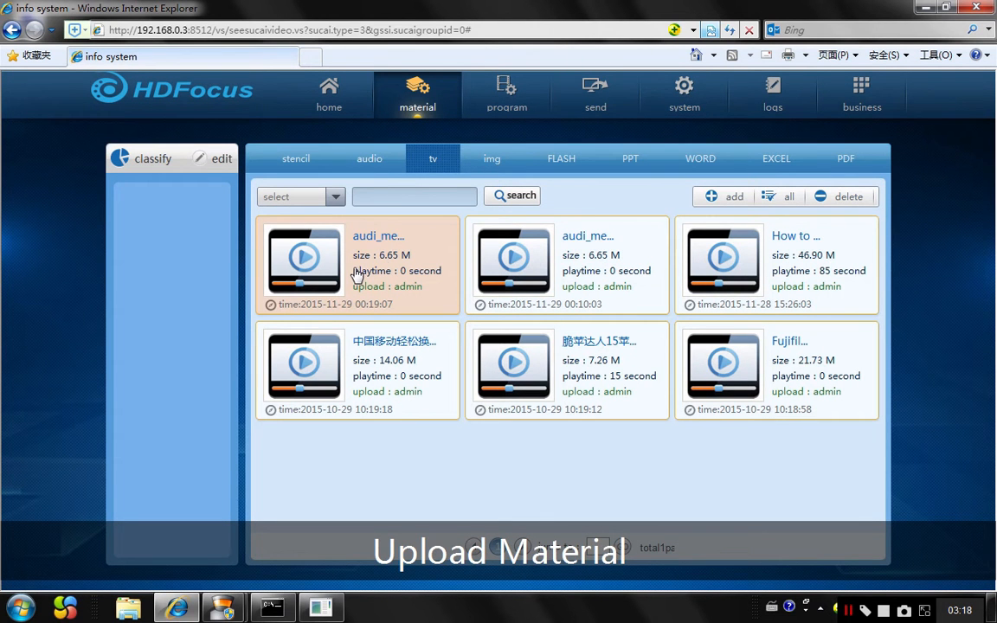
mouse_move(492, 163)
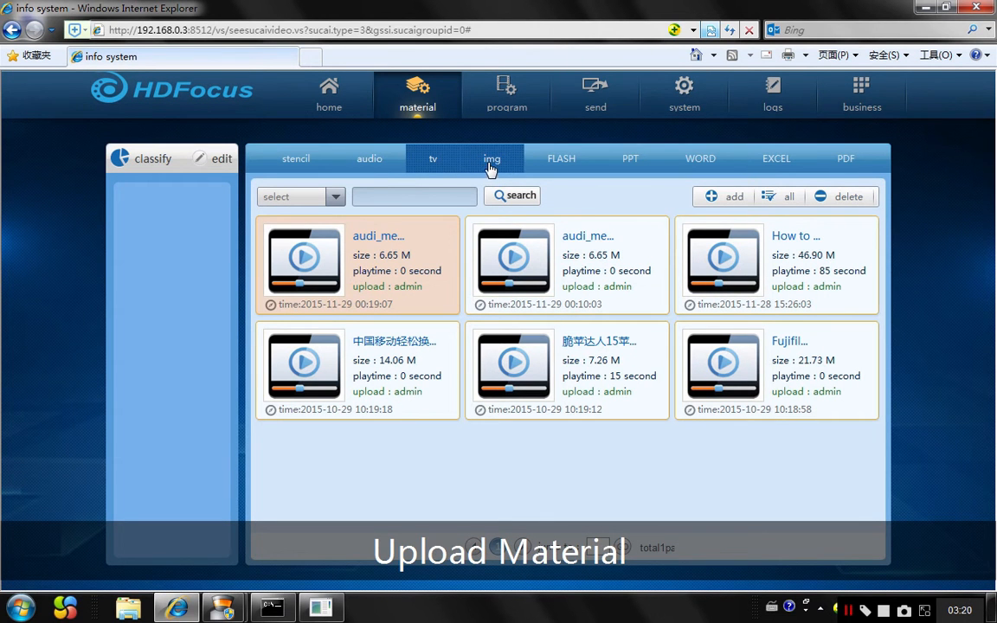
Start adding image materials and browse to the D:\HDFocus\Picture folder
left_click(491, 160)
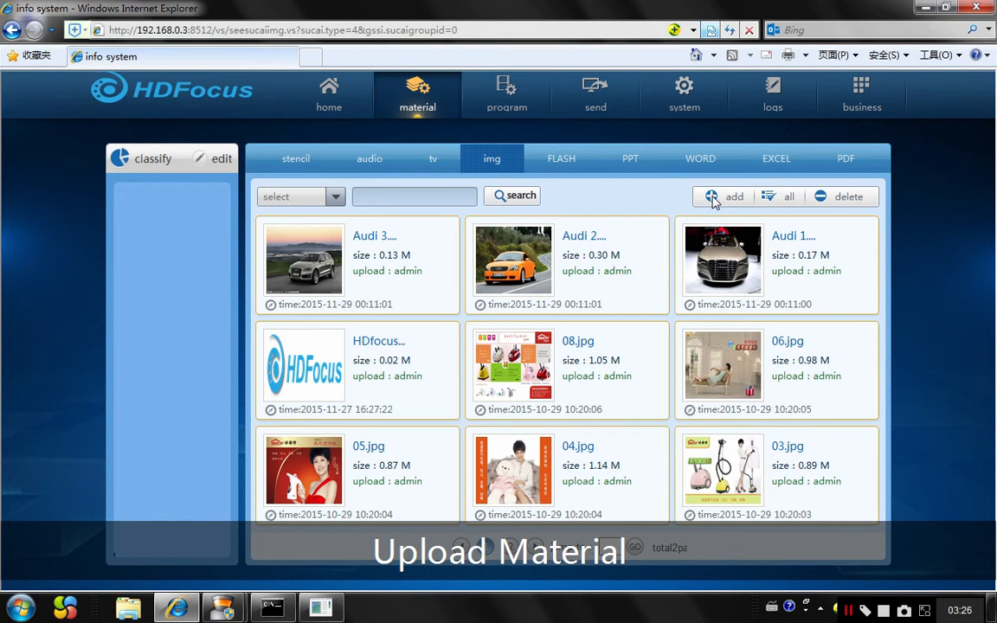
left_click(734, 198)
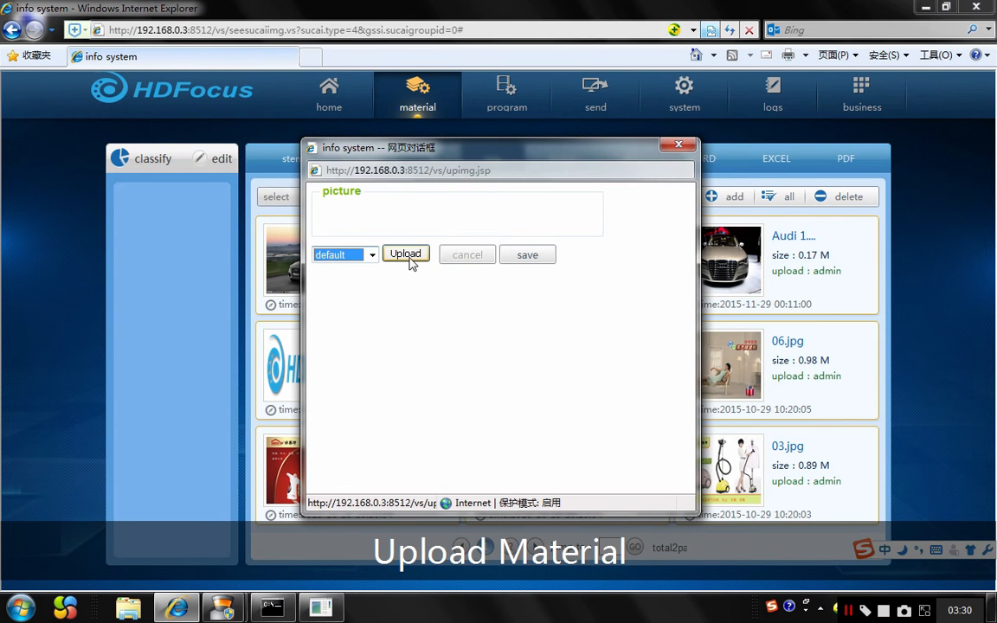
left_click(405, 253)
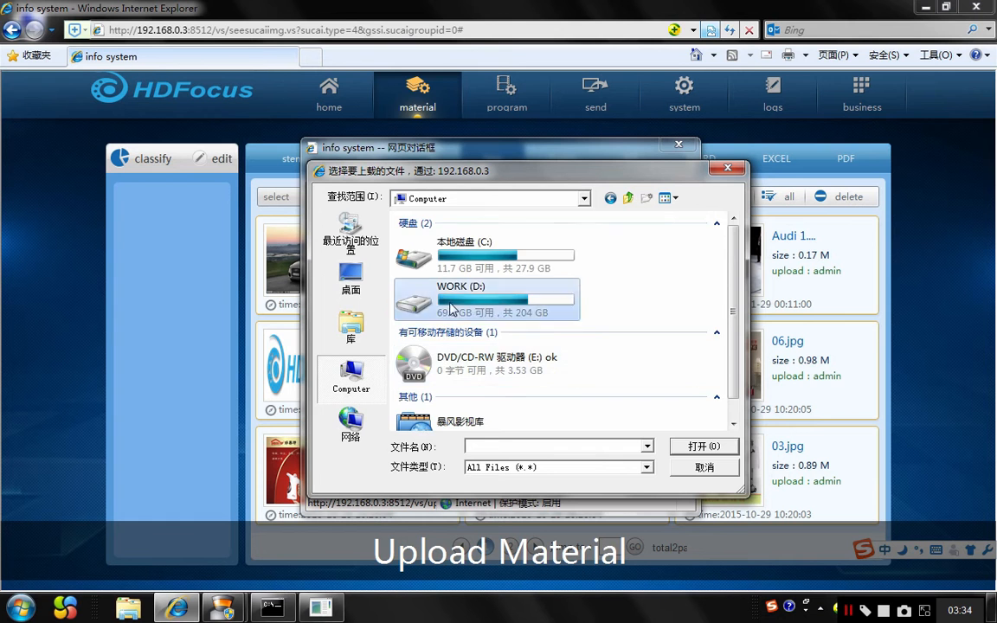
double_click(488, 297)
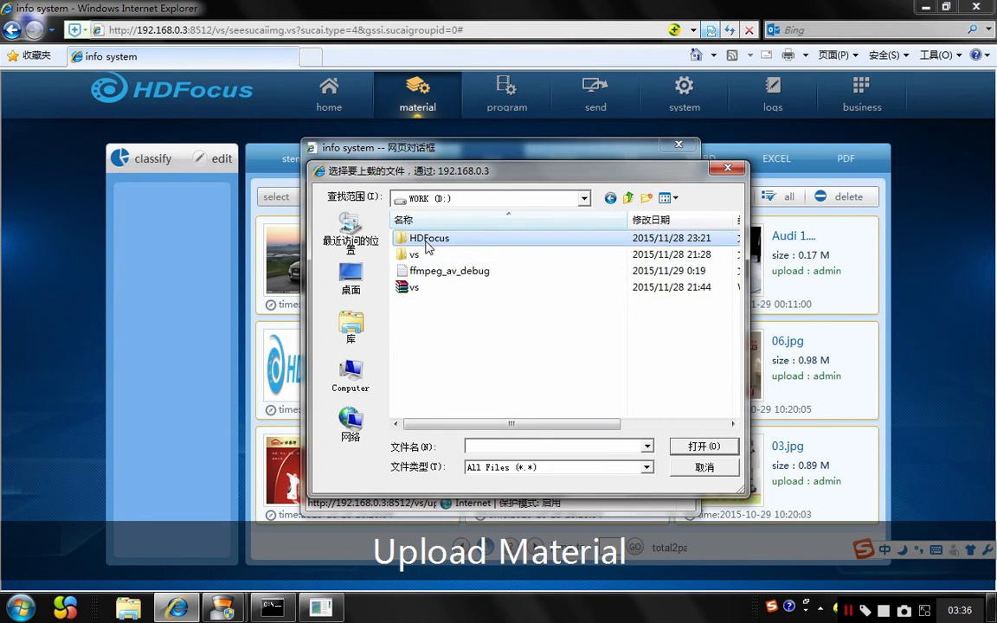
double_click(429, 238)
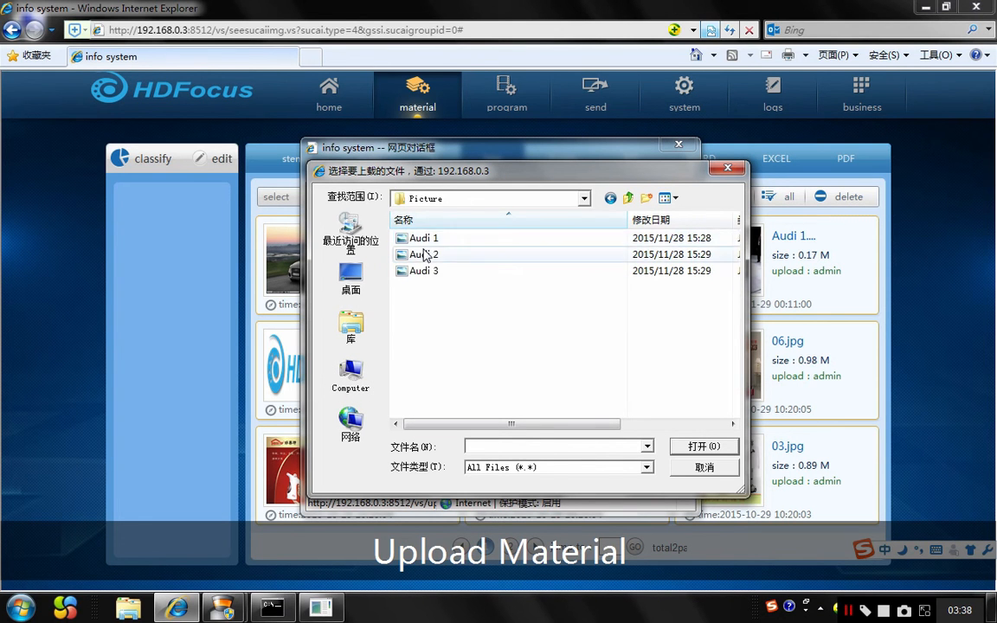
Select Audi 1–3, save them into the img material list, and go to the program section
left_click(424, 252)
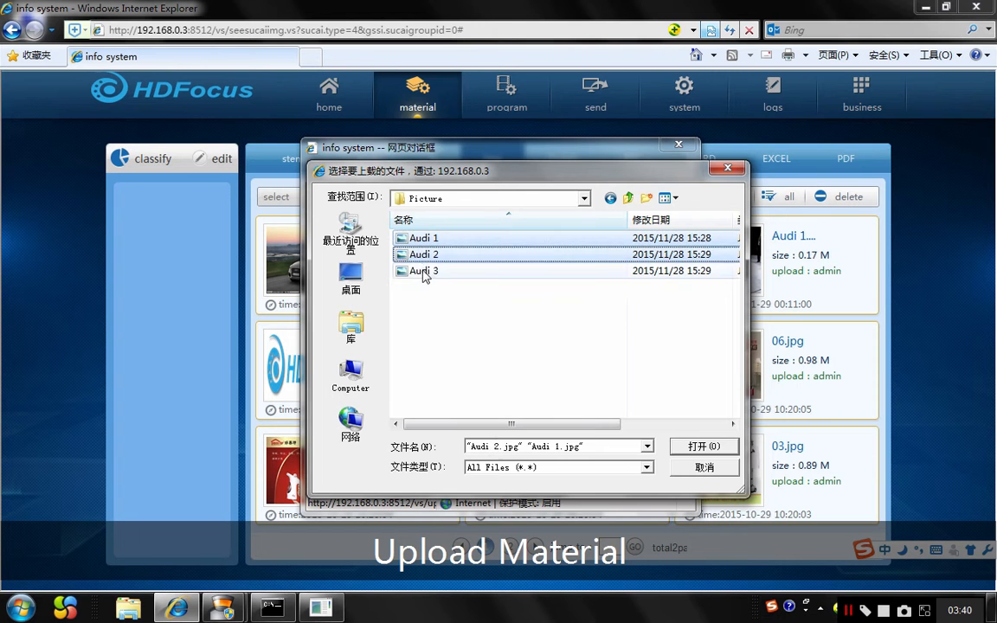
left_click(702, 446)
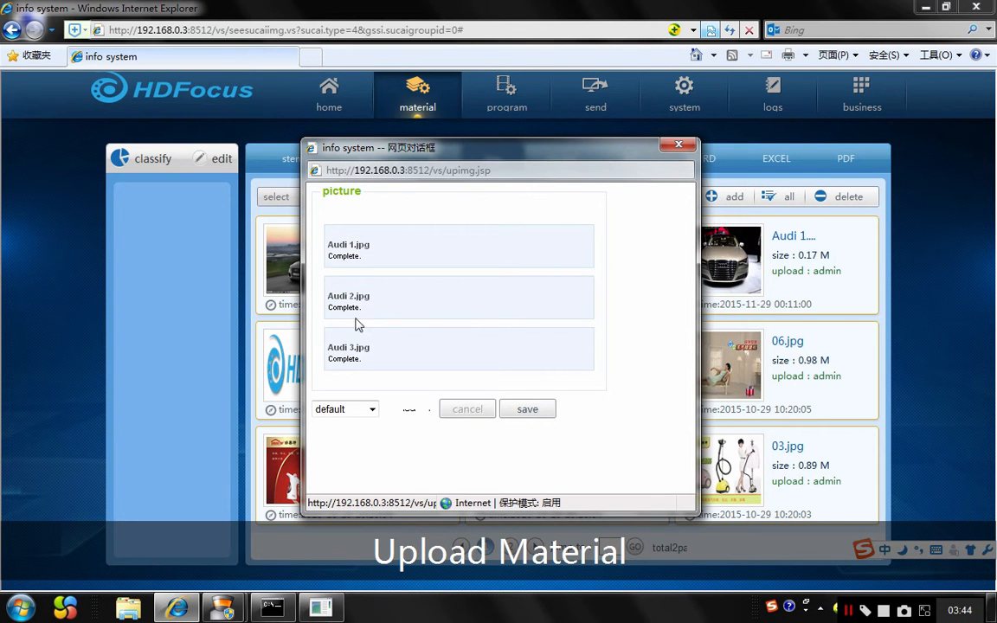
left_click(526, 408)
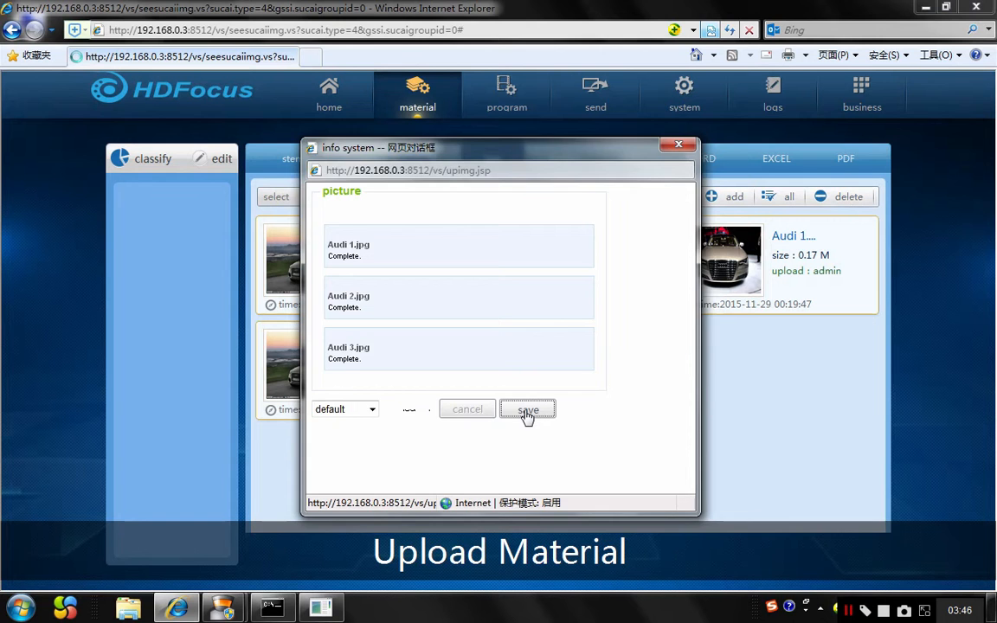
left_click(526, 409)
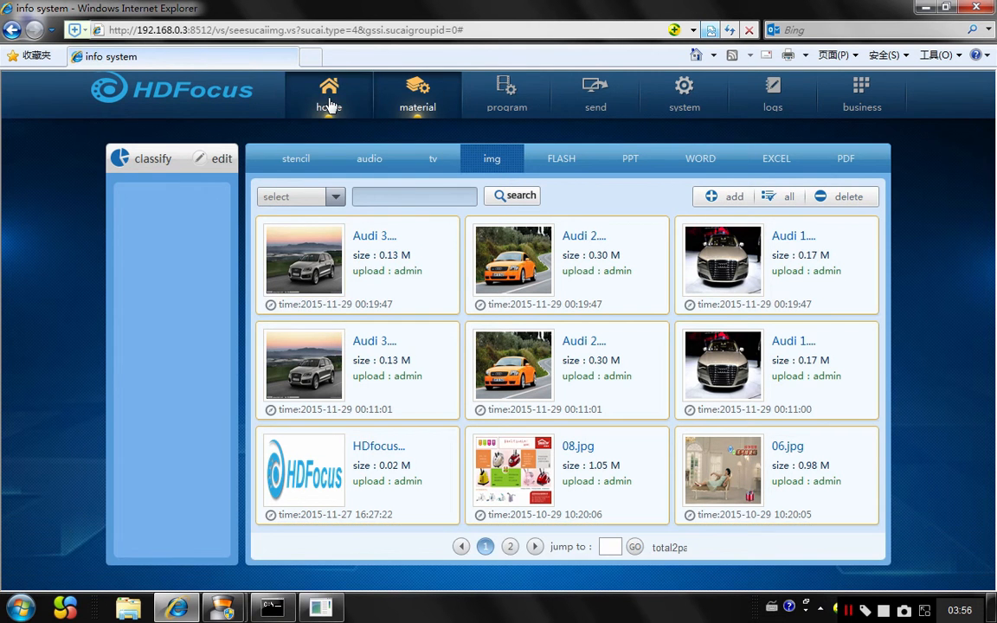
left_click(329, 93)
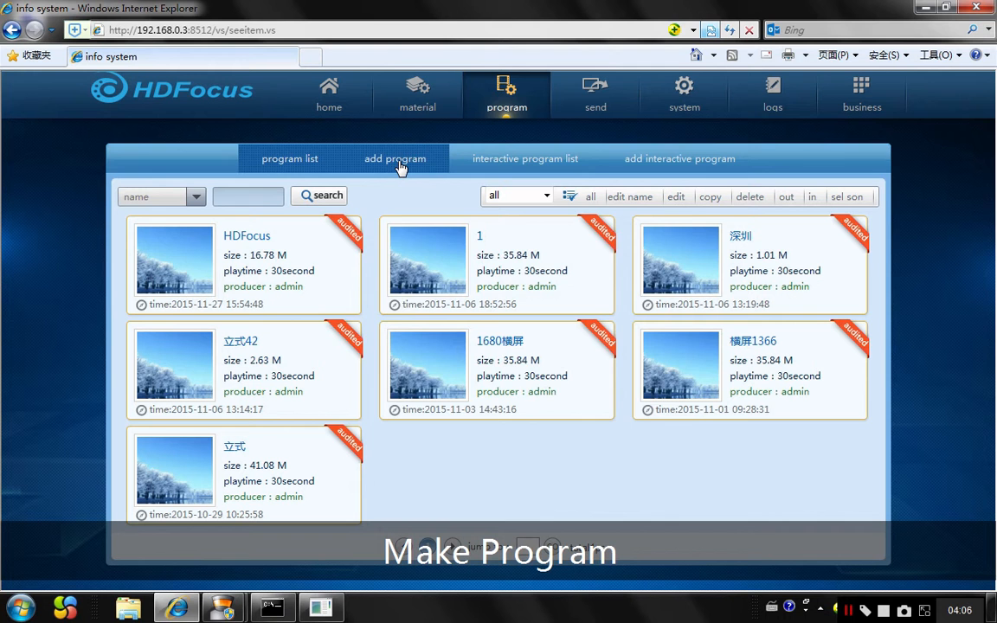
Create a new program named Test with 1080*1920 resolution
left_click(395, 159)
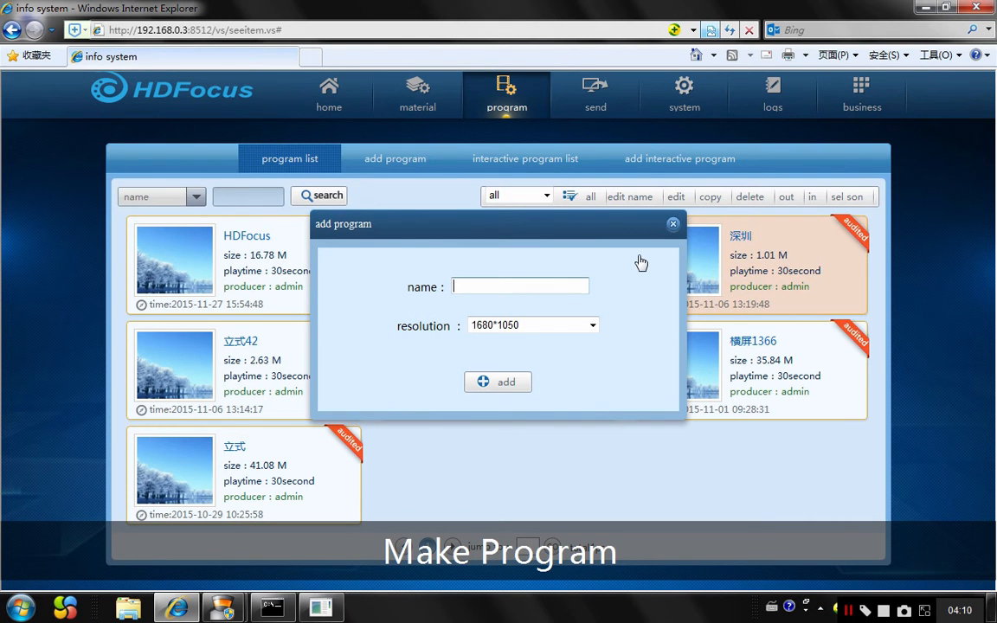
type("Test")
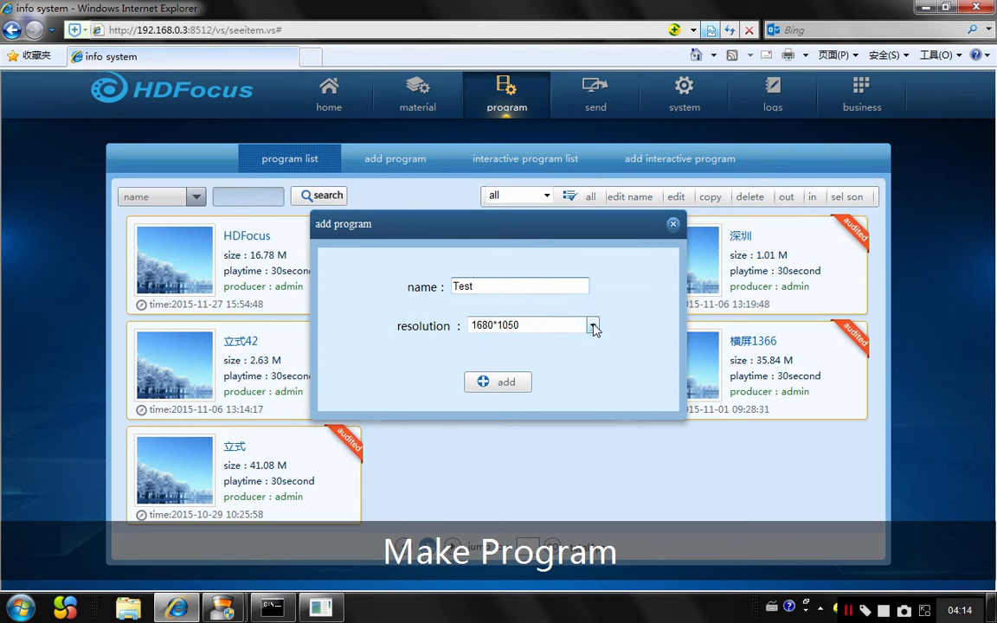
left_click(591, 325)
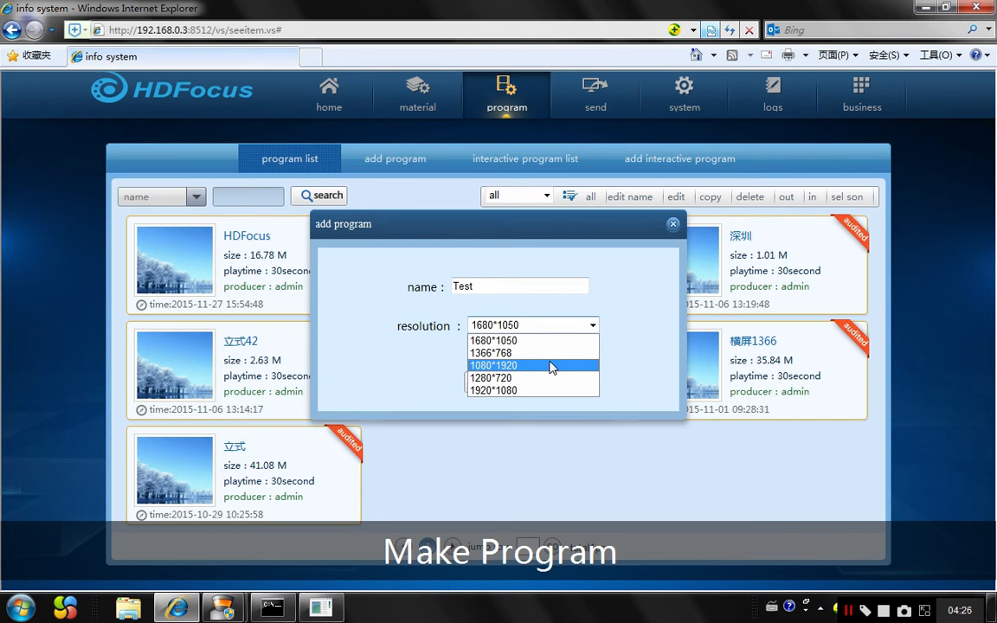
left_click(492, 363)
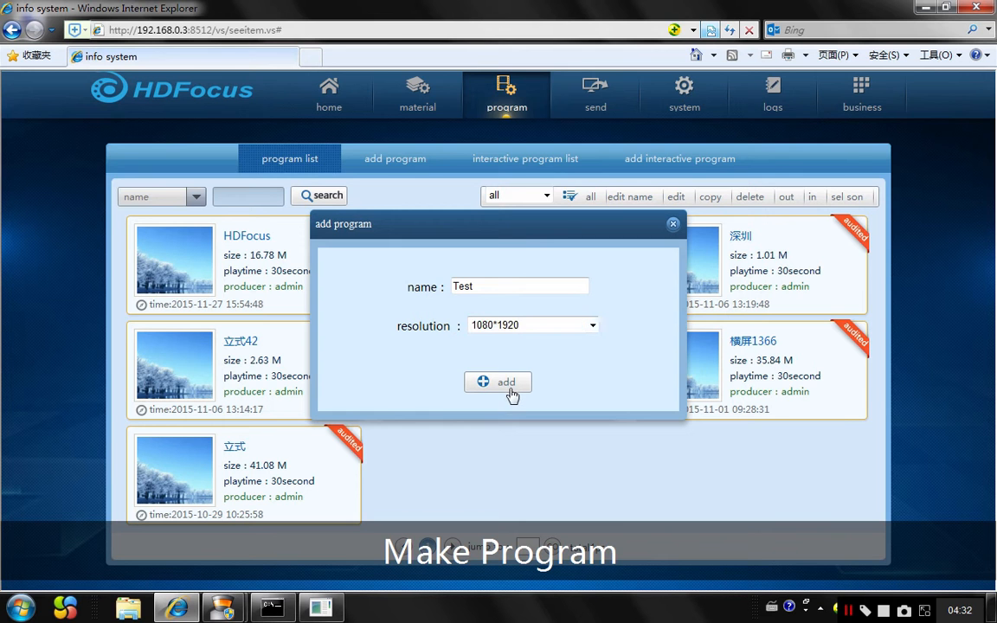
left_click(498, 382)
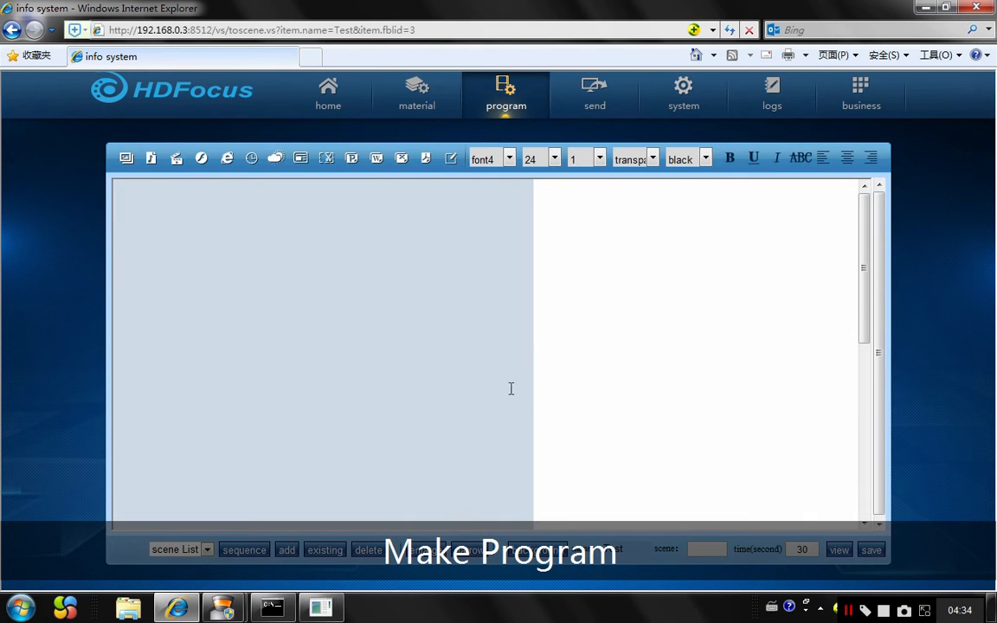
mouse_move(476, 557)
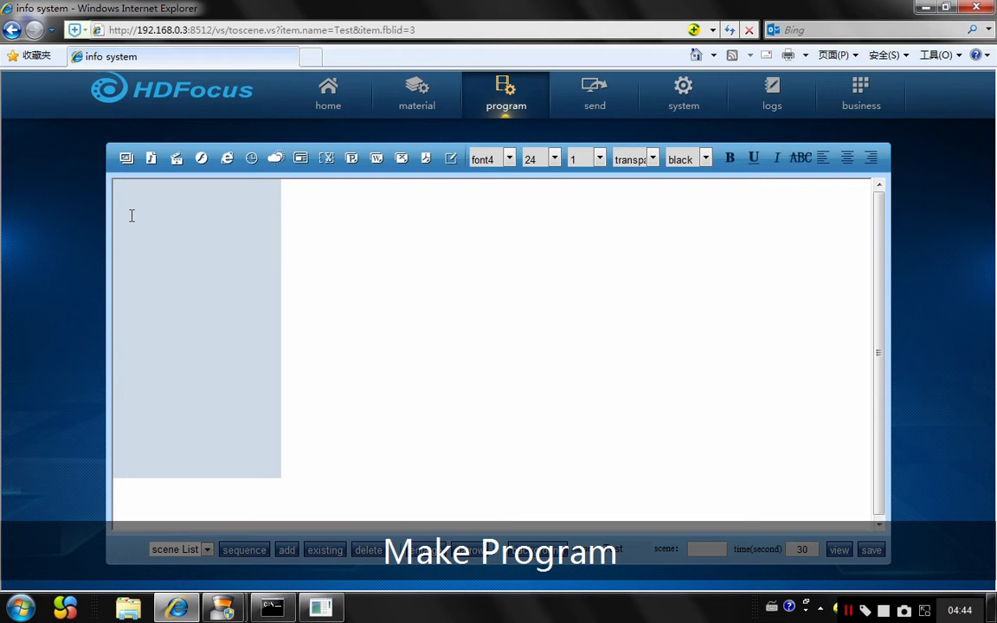
mouse_move(338, 320)
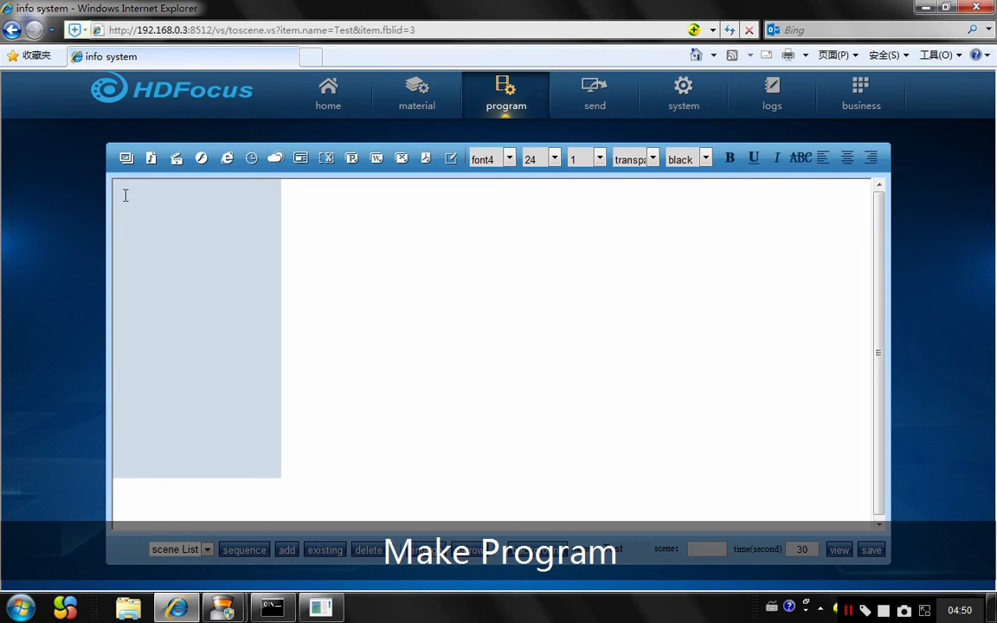
mouse_move(118, 217)
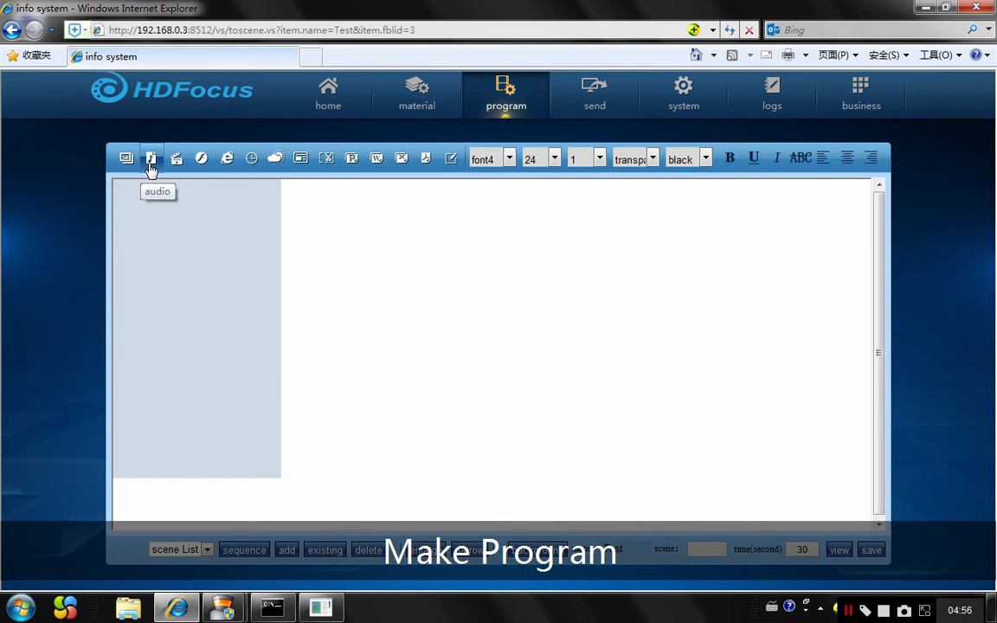
mouse_move(176, 157)
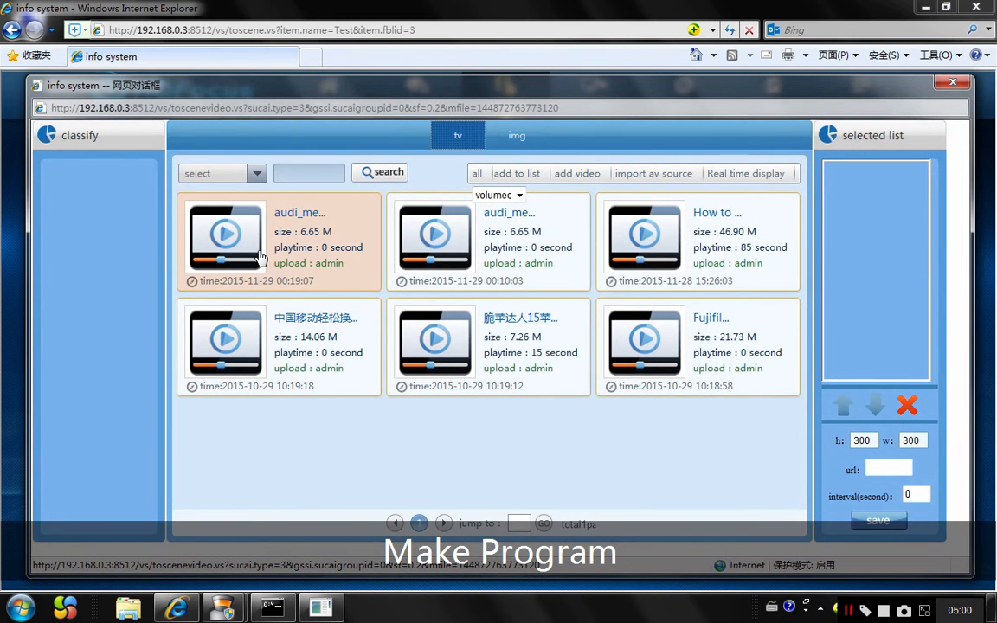
mouse_move(259, 256)
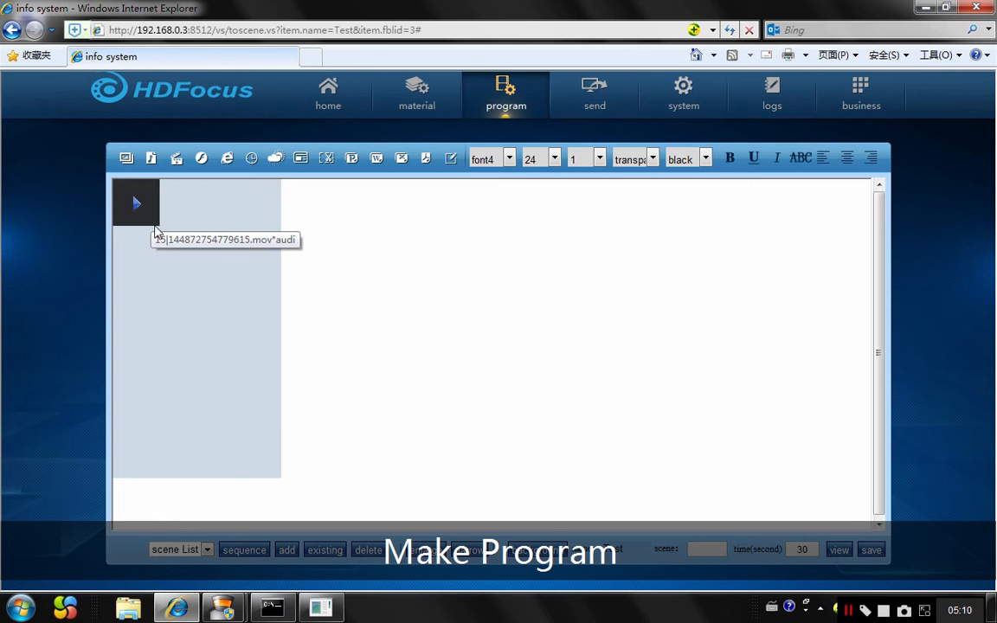
Resize the audi video element to fill the upper area of the portrait canvas
left_click(135, 202)
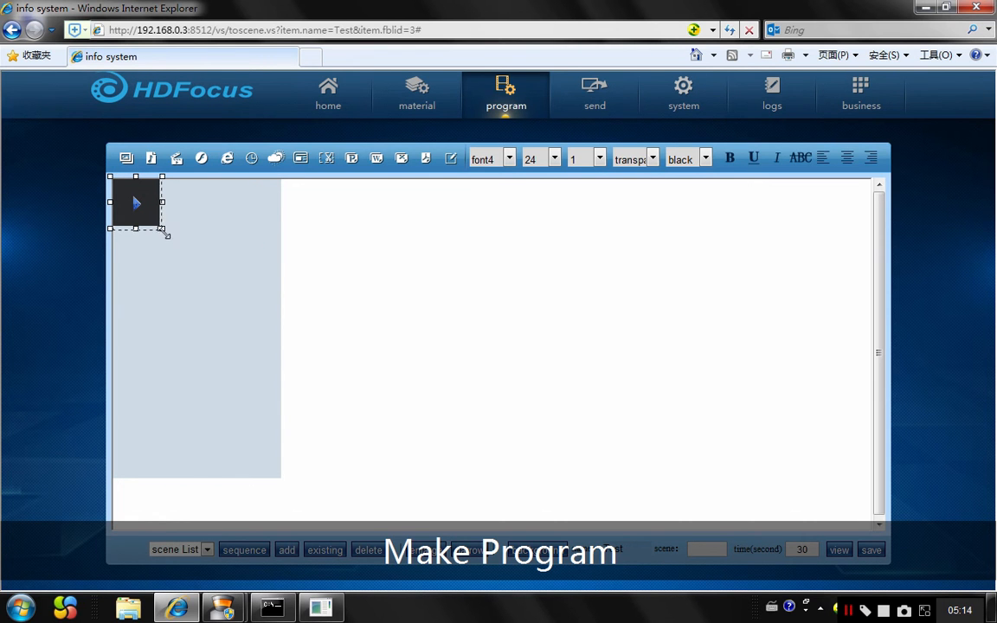
left_click_drag(165, 234, 239, 266)
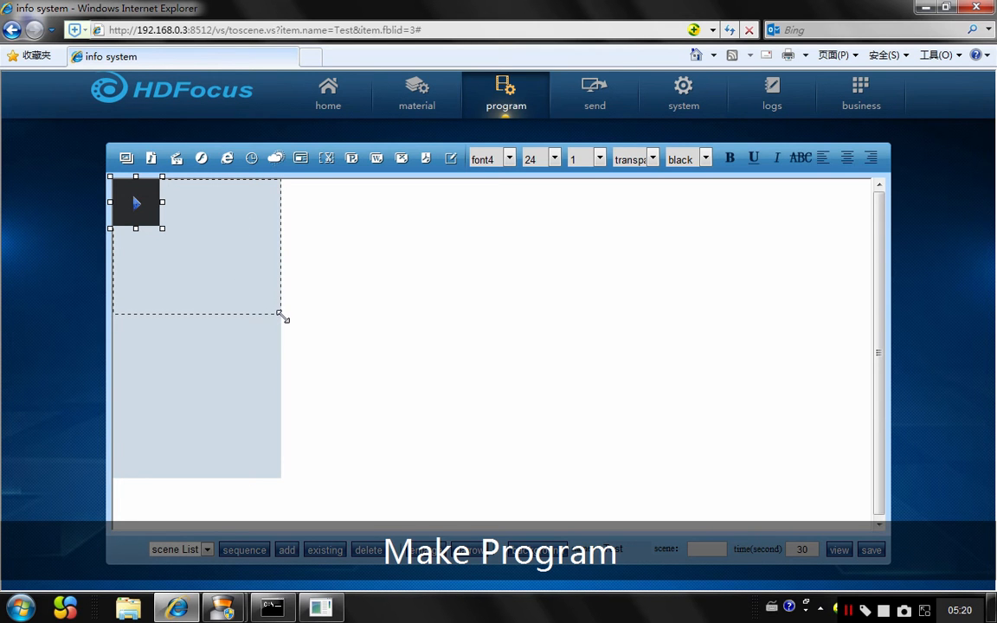
left_click_drag(284, 317, 259, 303)
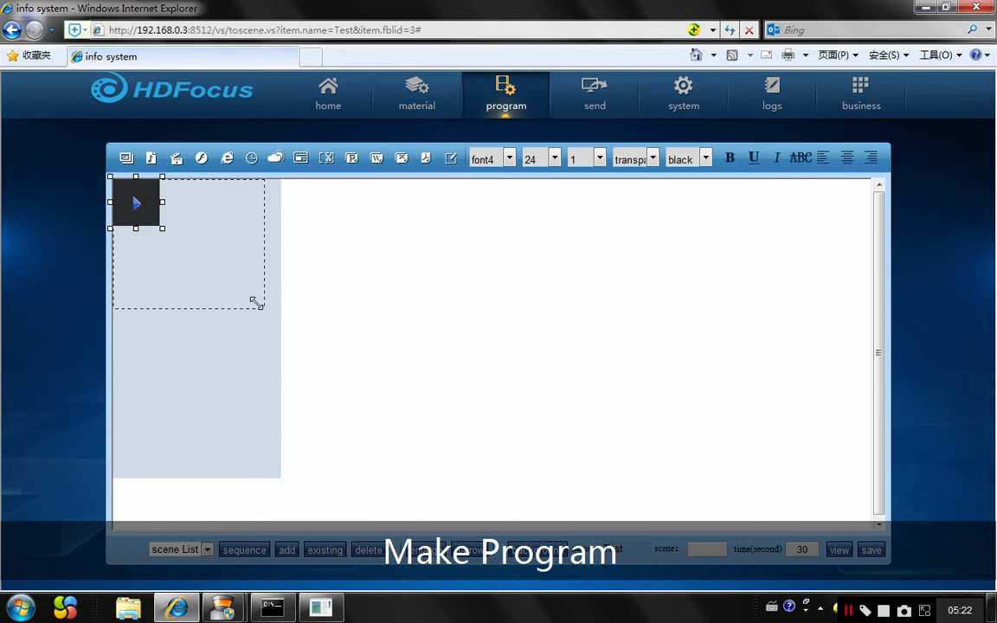
left_click_drag(252, 301, 284, 318)
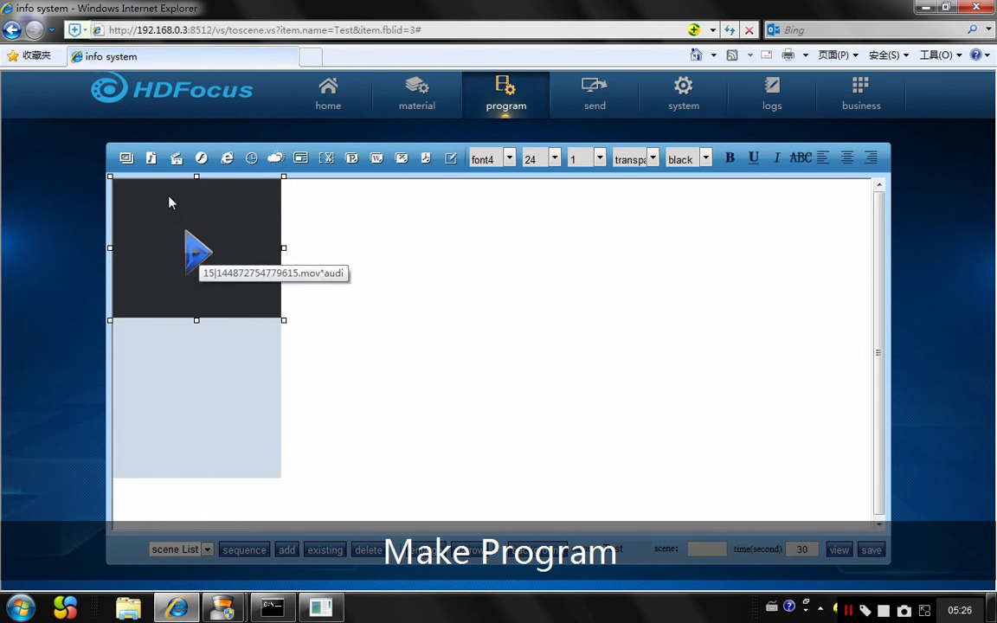
mouse_move(126, 157)
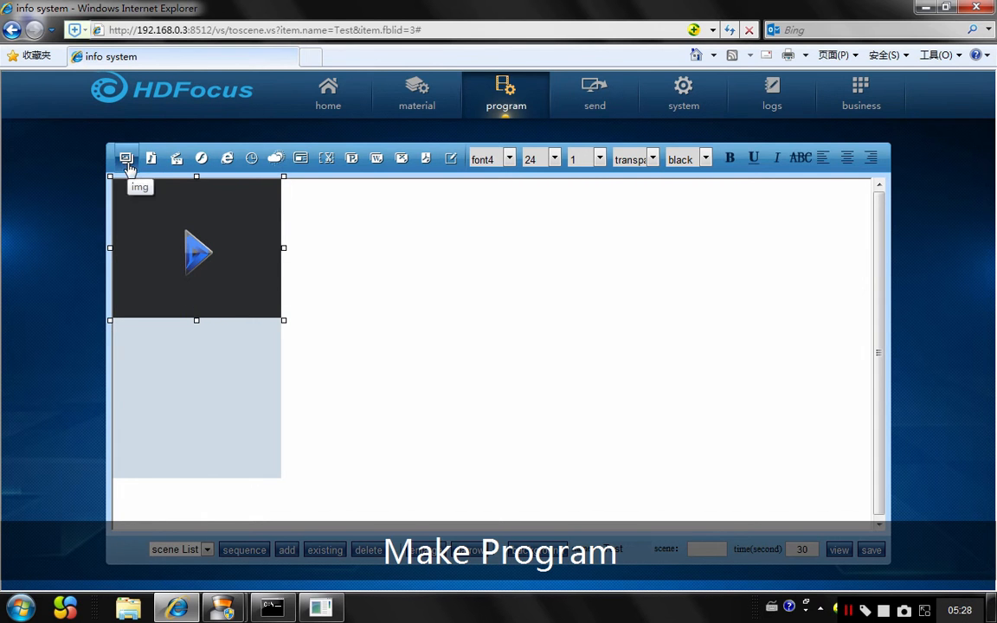
Add a picture element holding Audi 1–3 as a slideshow on the Test canvas
left_click(125, 157)
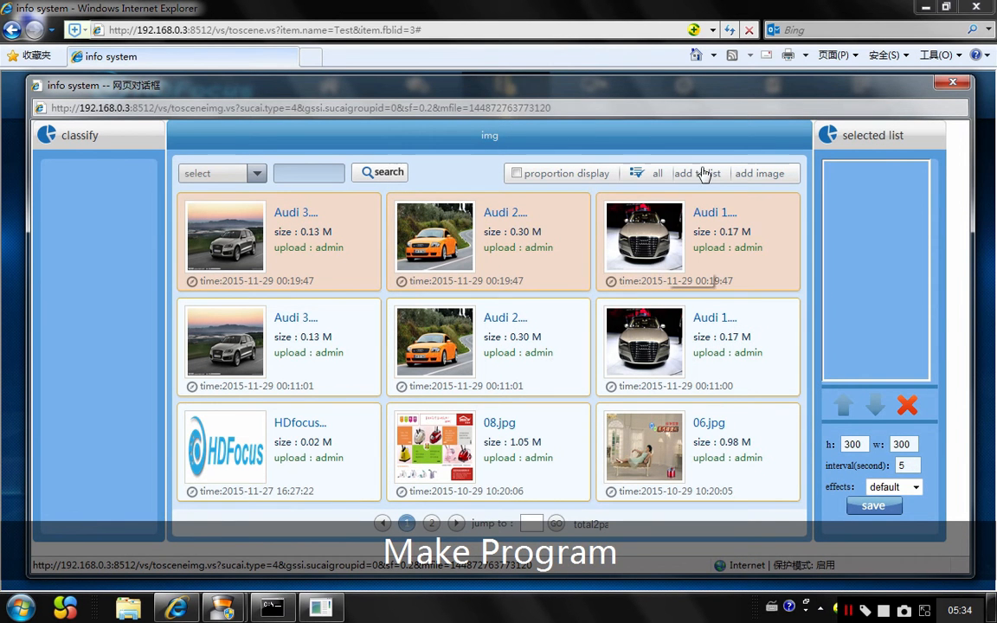
left_click(697, 173)
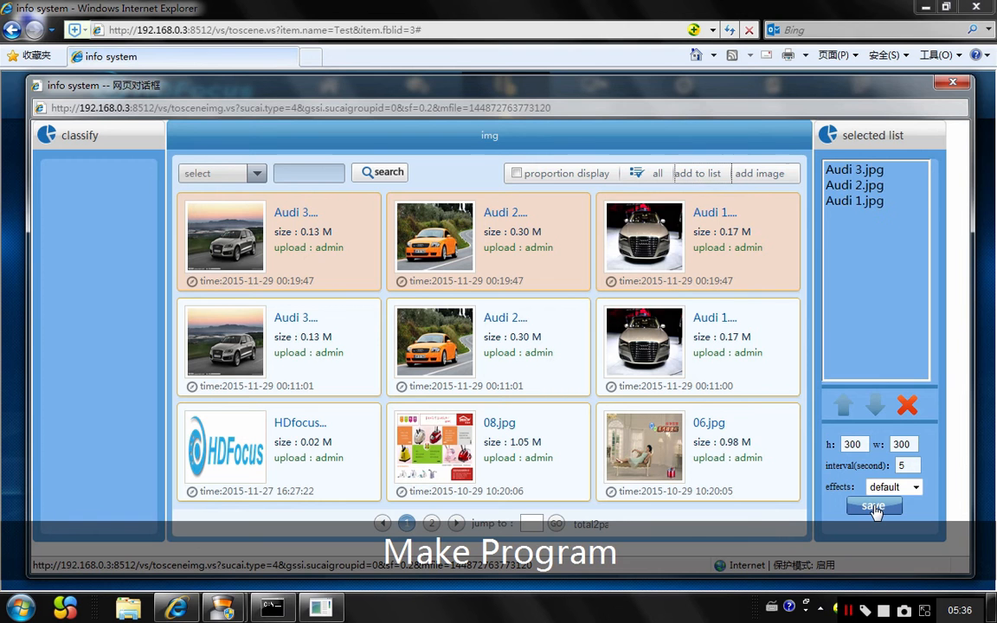
left_click(874, 507)
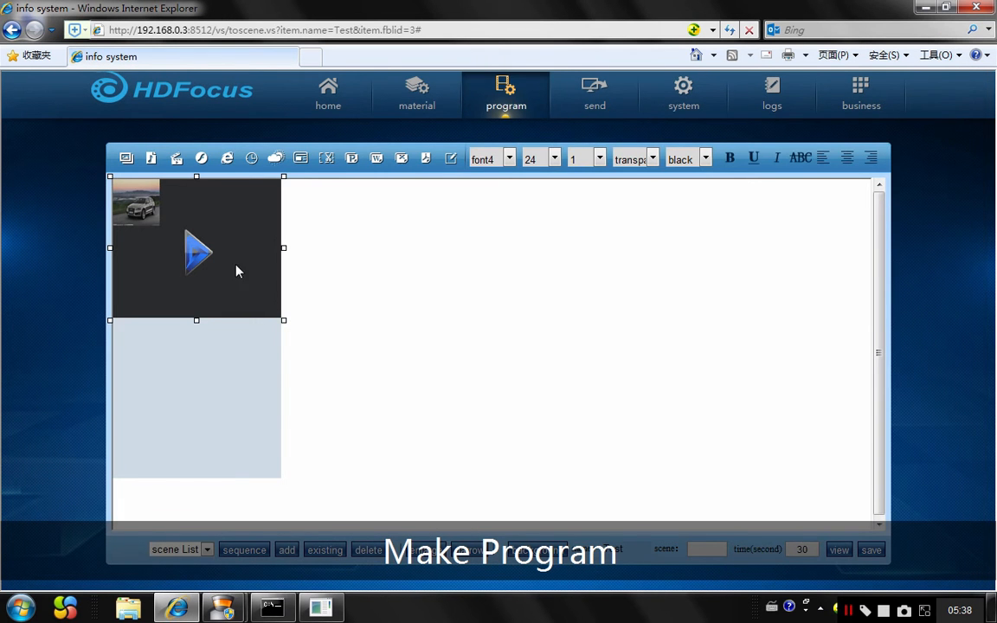
mouse_move(164, 250)
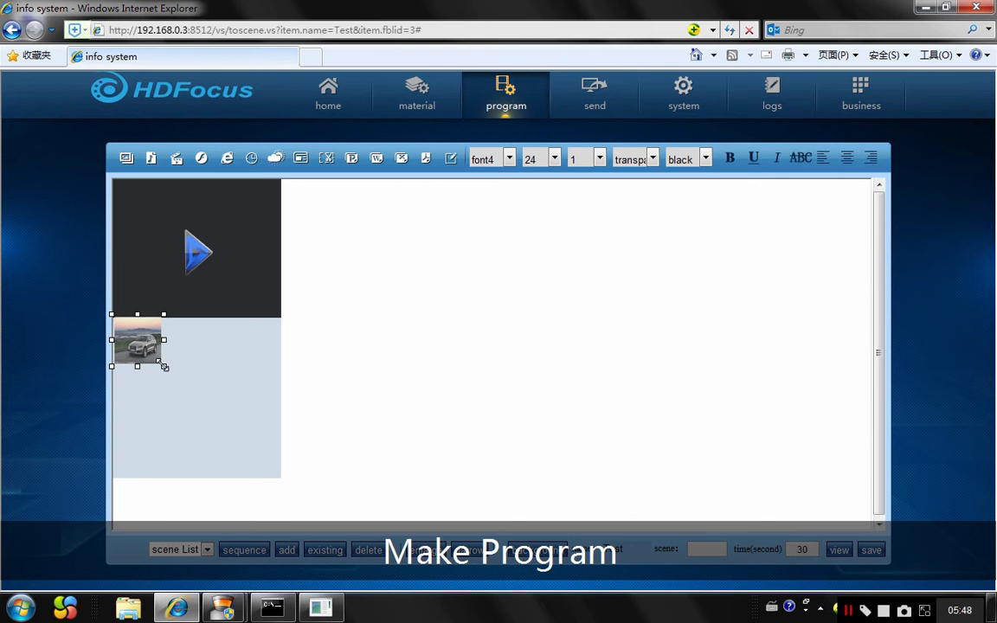
Place the Audi slideshow below the video and enlarge it to fill the lower area
left_click_drag(164, 367, 273, 481)
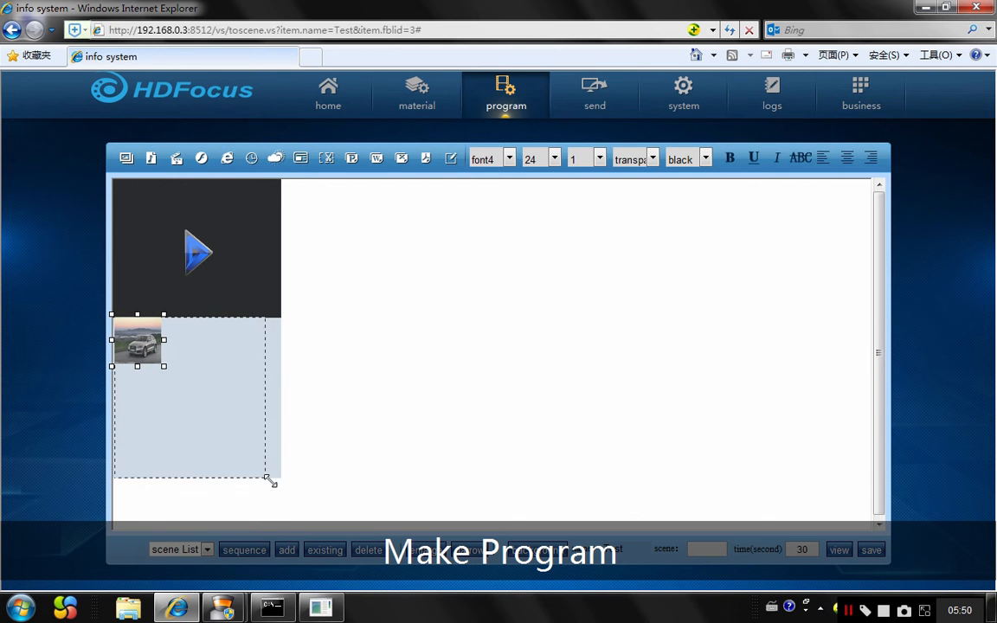
left_click_drag(270, 481, 280, 481)
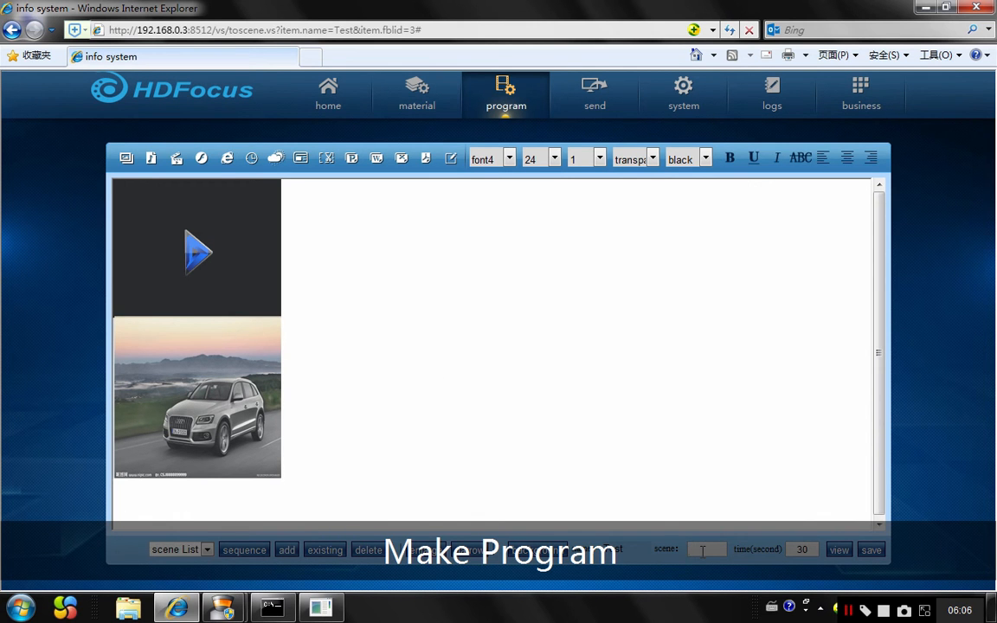
type("1")
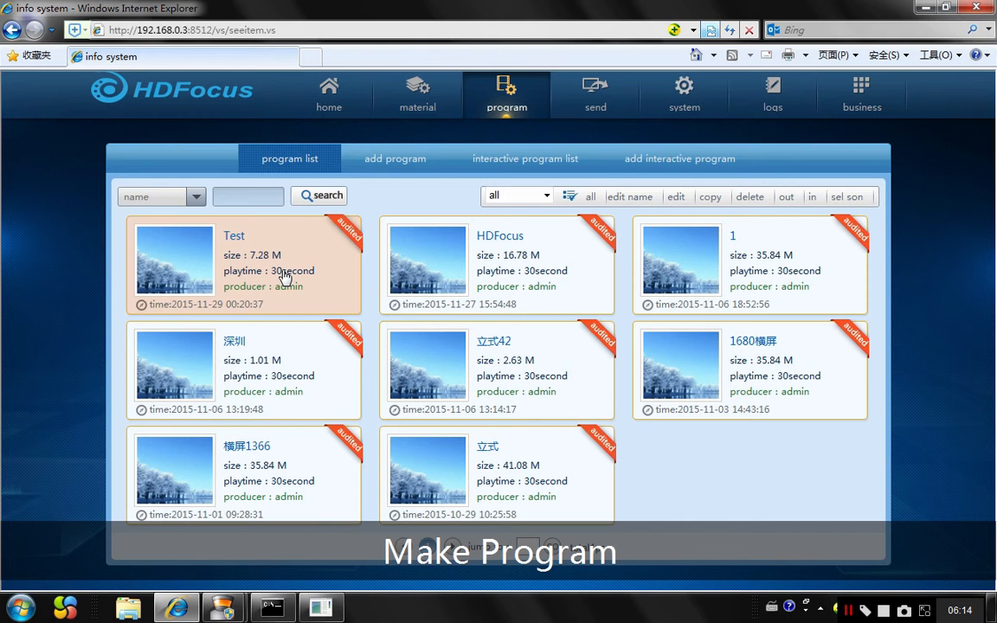
mouse_move(263, 270)
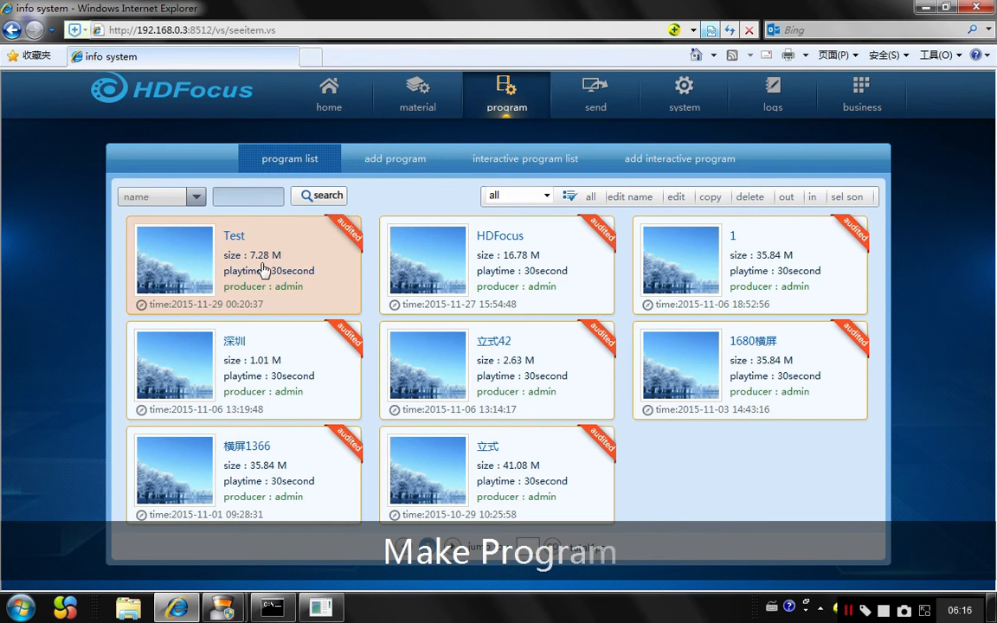
Return from the program list to the home overview
left_click(329, 93)
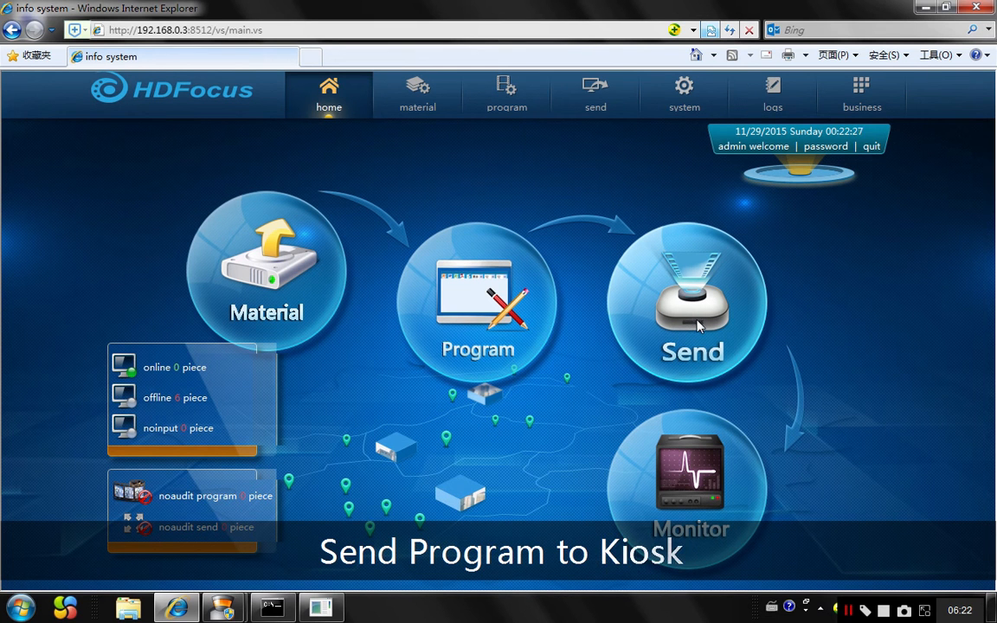
On the Send page tick the kiosk at 192.168.0.4 and start sending a program to it
left_click(692, 303)
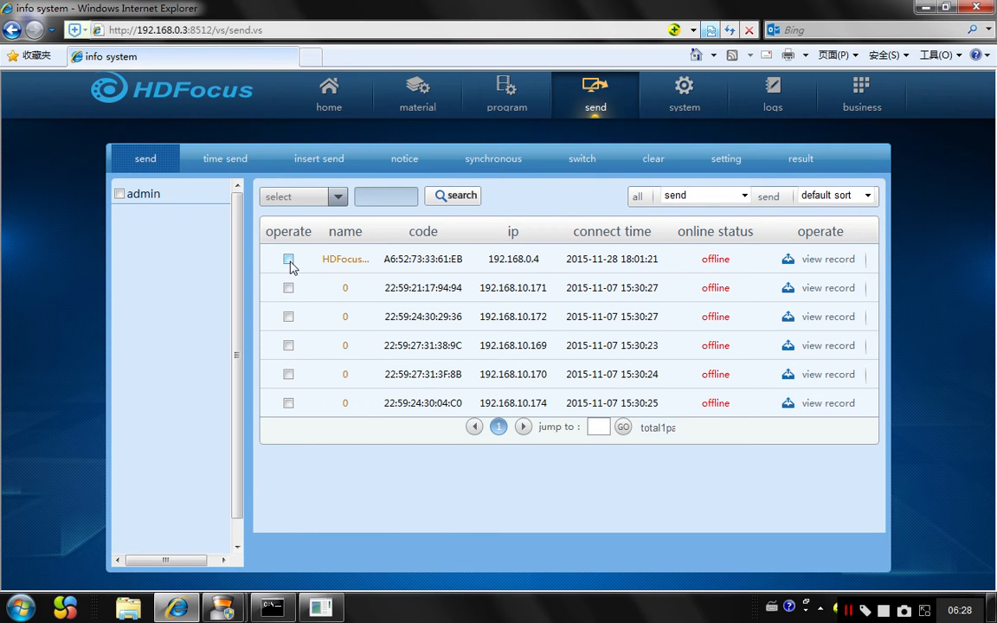
left_click(288, 260)
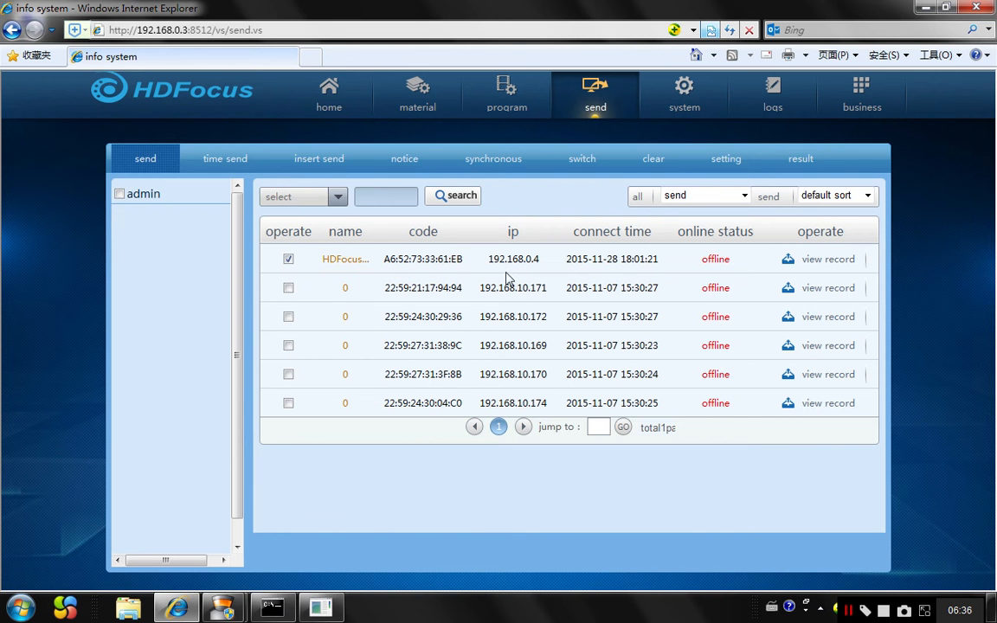
mouse_move(769, 196)
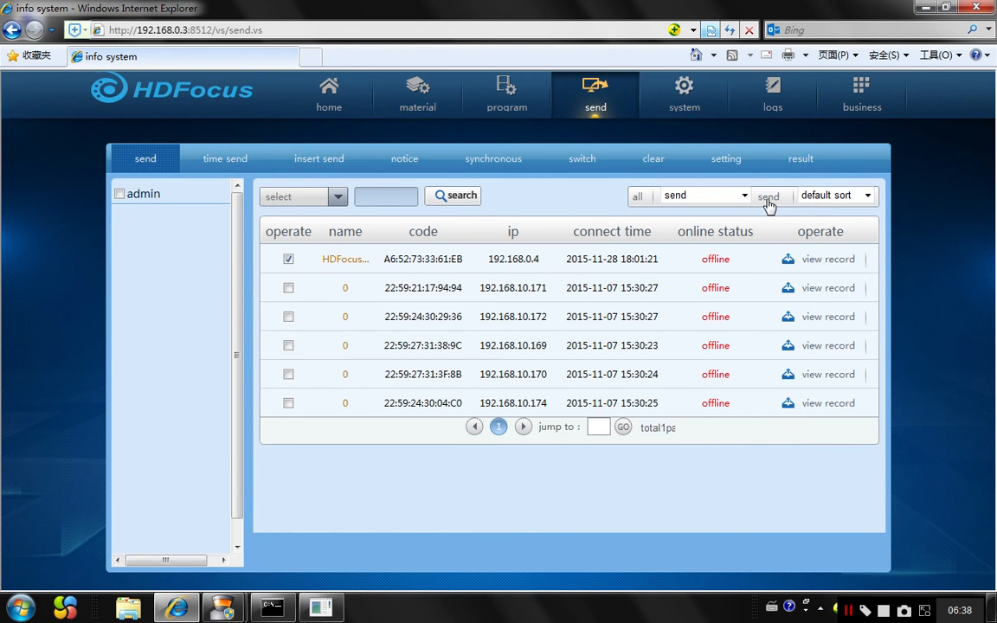
left_click(768, 194)
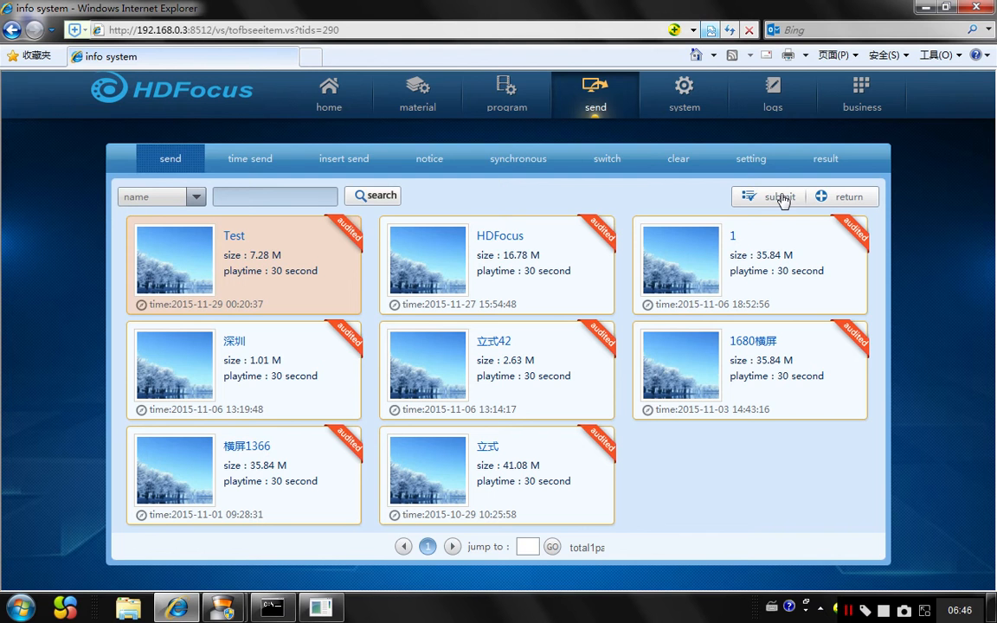
Submit the Test program to the kiosk and return from the success screen
left_click(778, 197)
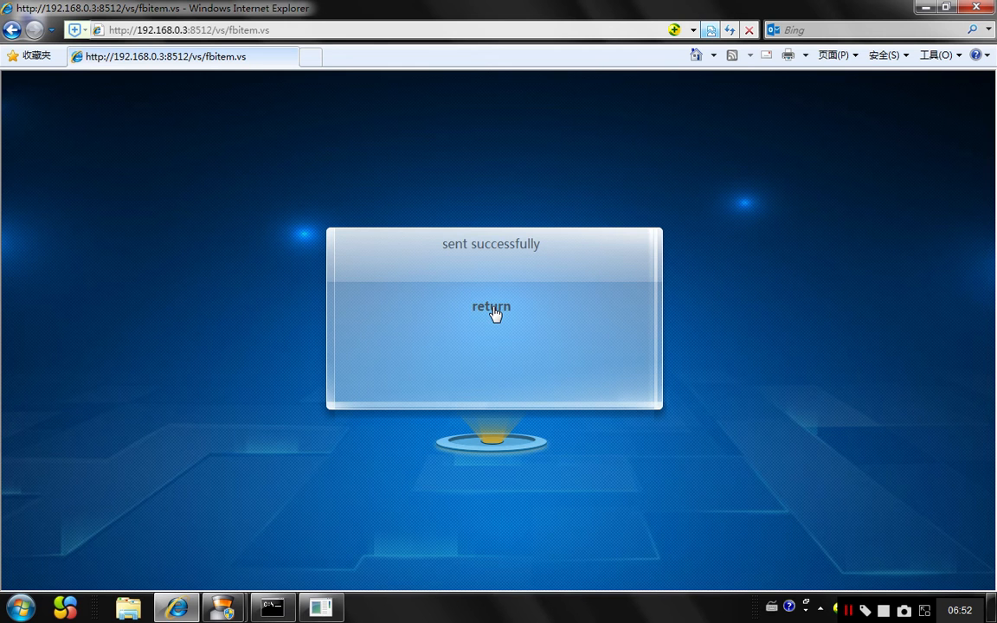
left_click(492, 307)
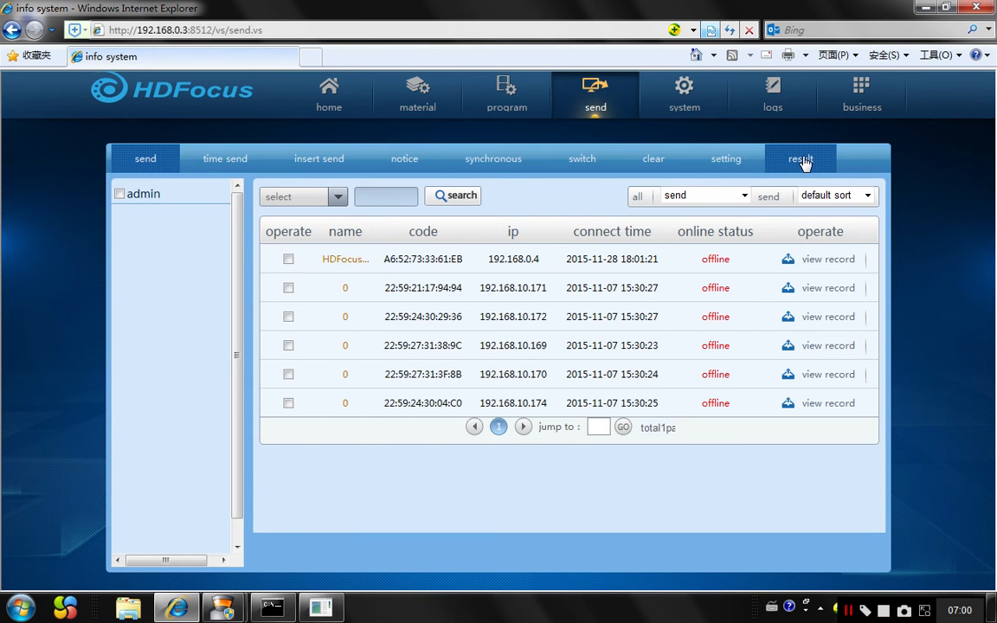
View the send results showing the 192.168.0.4 kiosk transfer at 100%
left_click(800, 159)
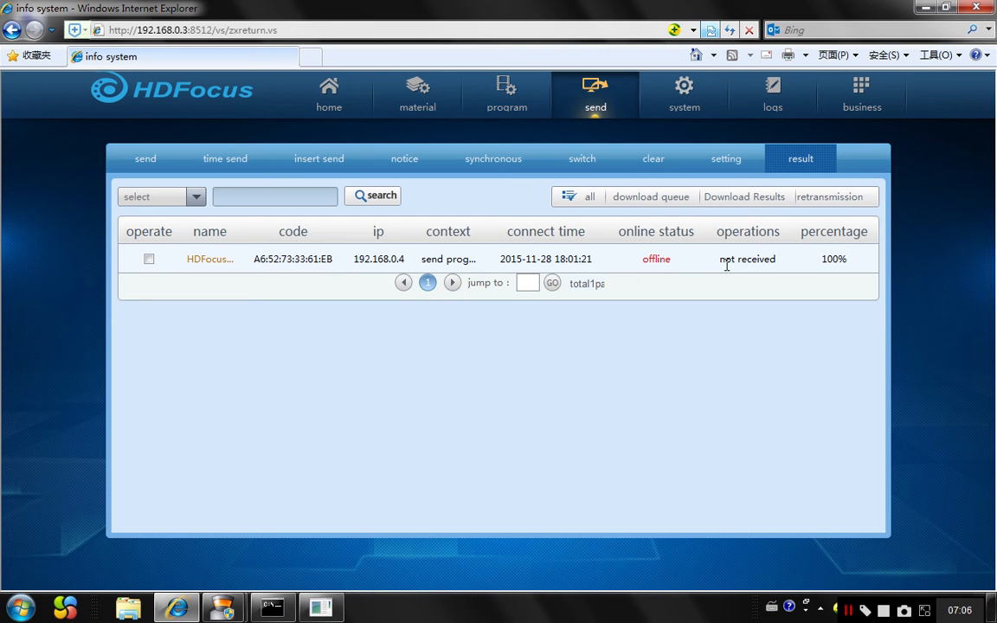
mouse_move(824, 267)
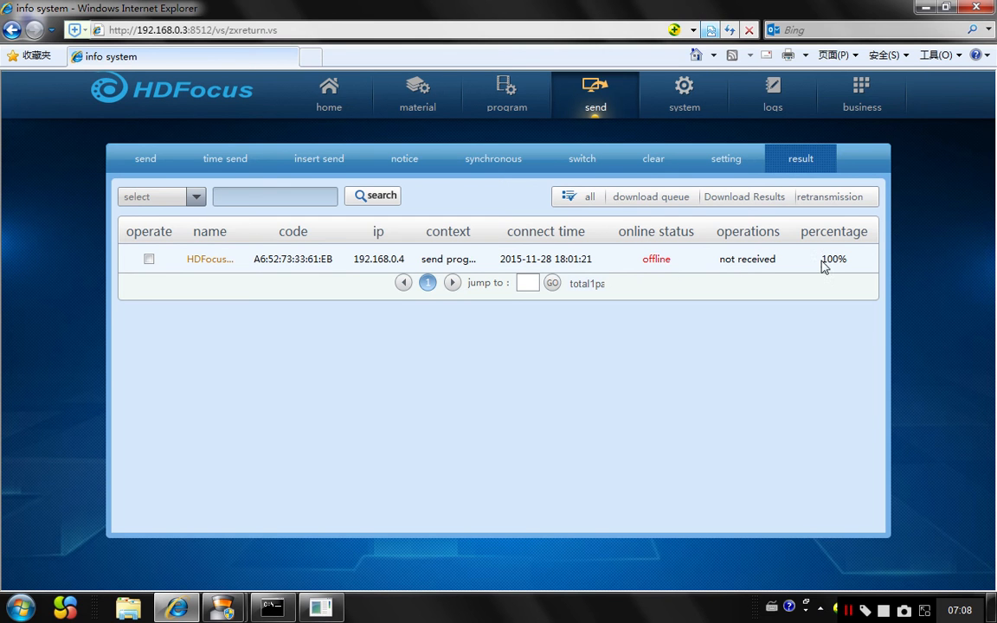
mouse_move(827, 232)
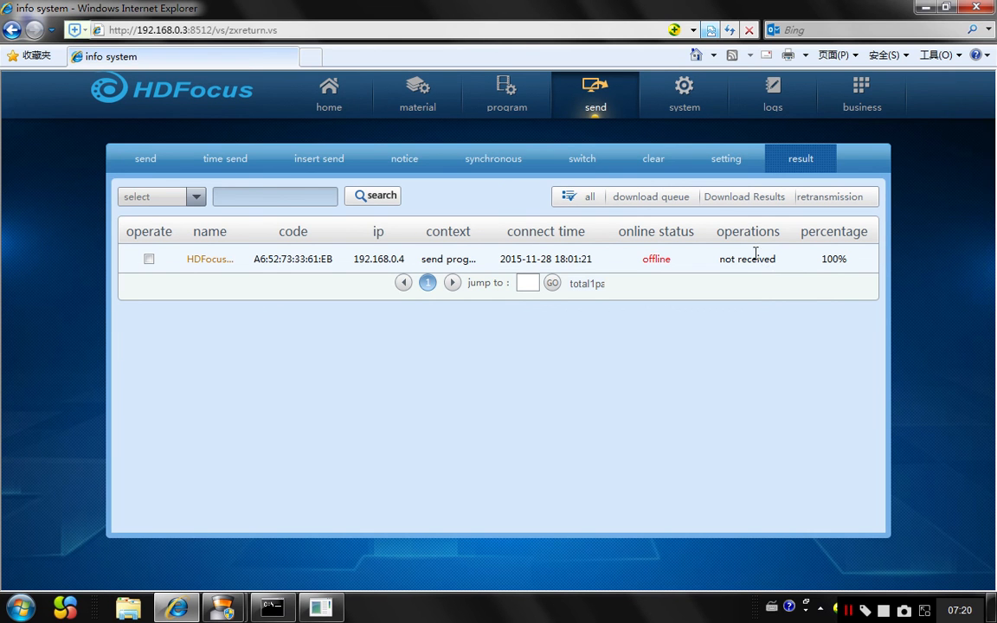
mouse_move(329, 95)
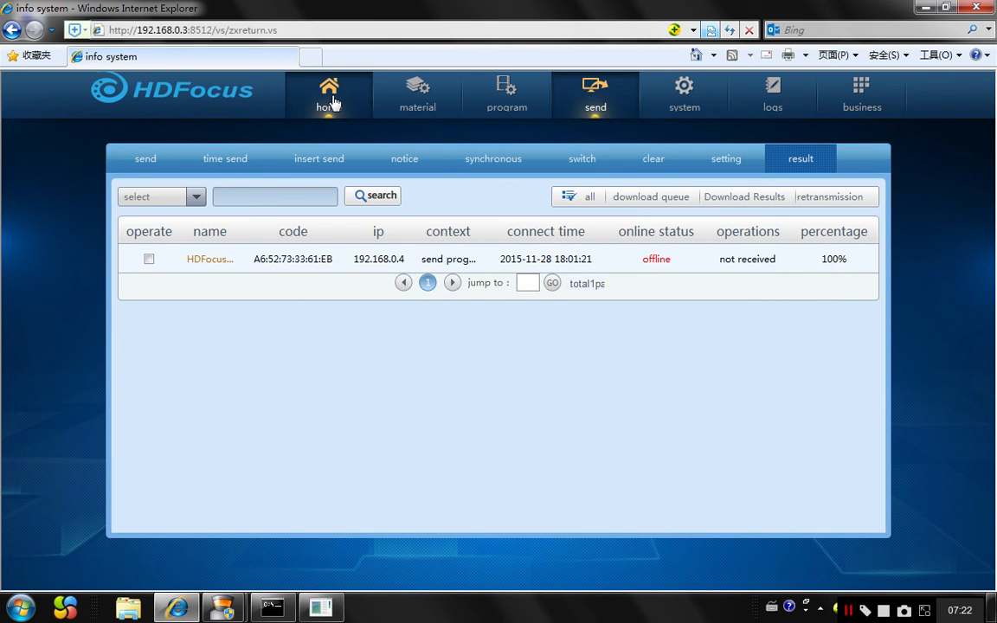
left_click(329, 94)
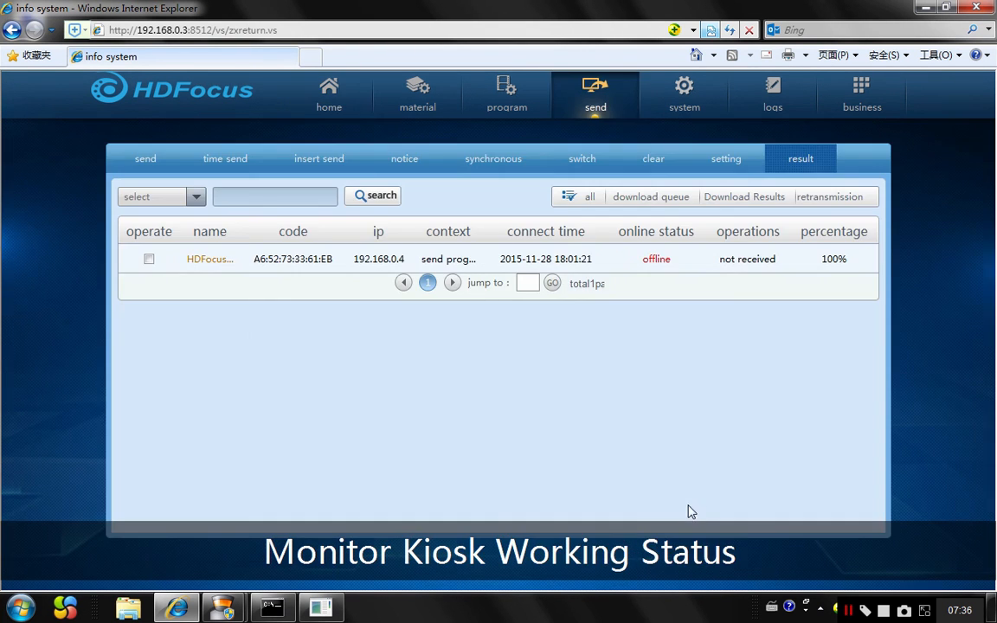
Tick the kiosk's result row and return to the home overview
left_click(149, 259)
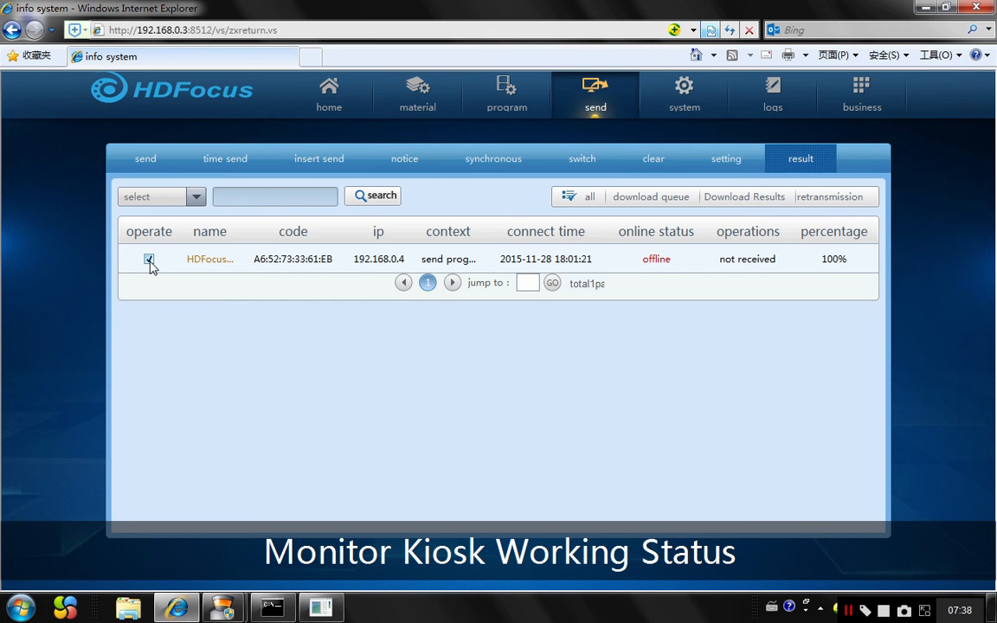
left_click(149, 260)
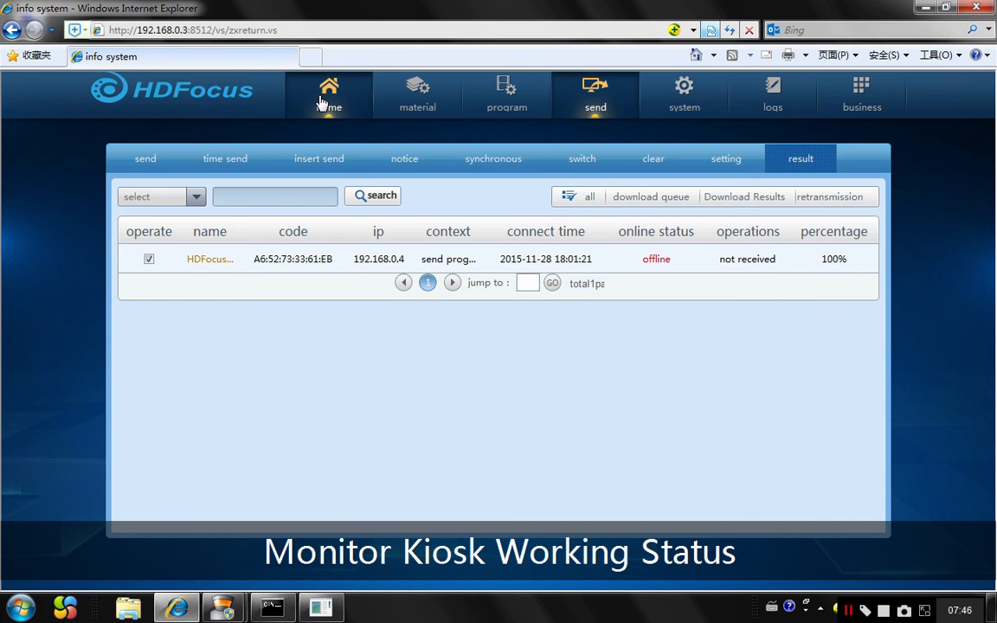
left_click(329, 94)
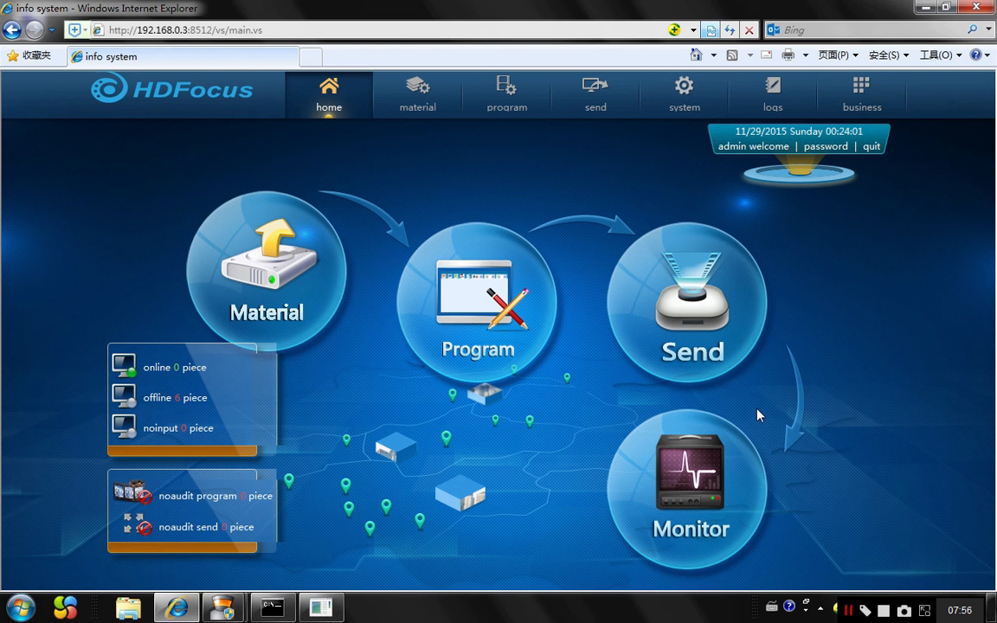
mouse_move(748, 412)
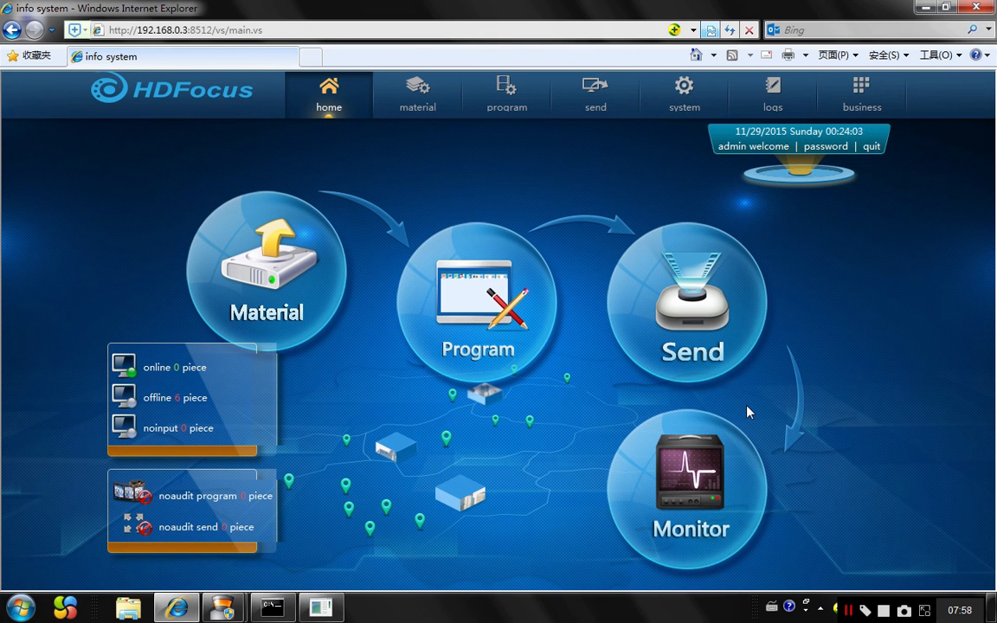